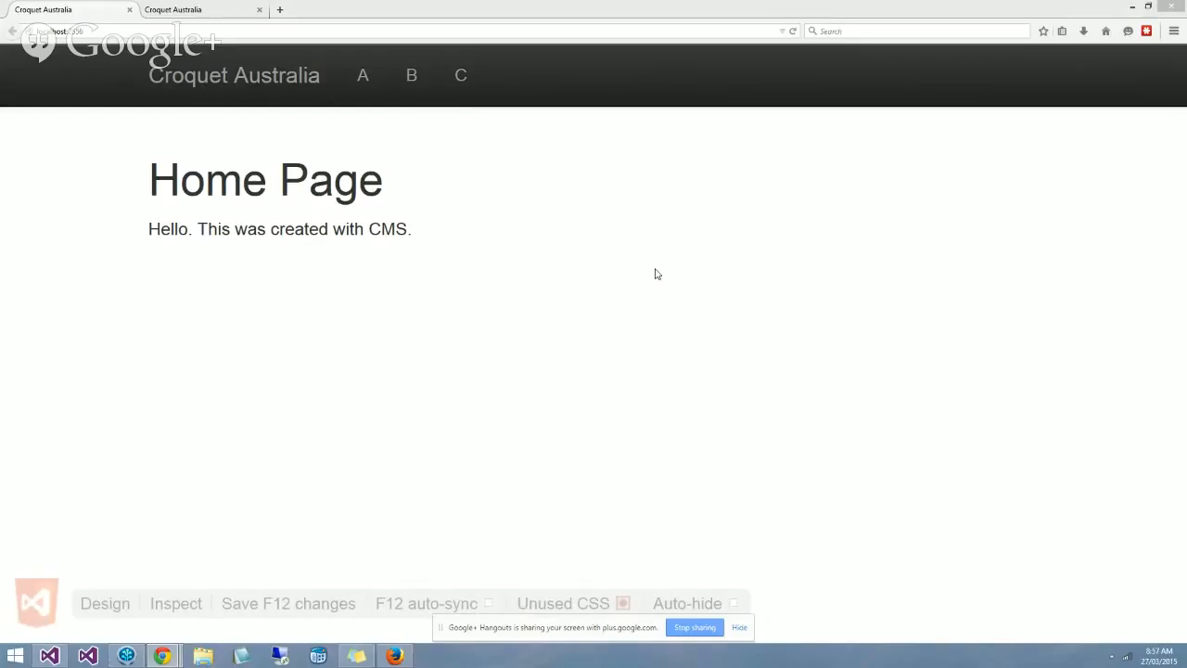
mouse_move(459, 229)
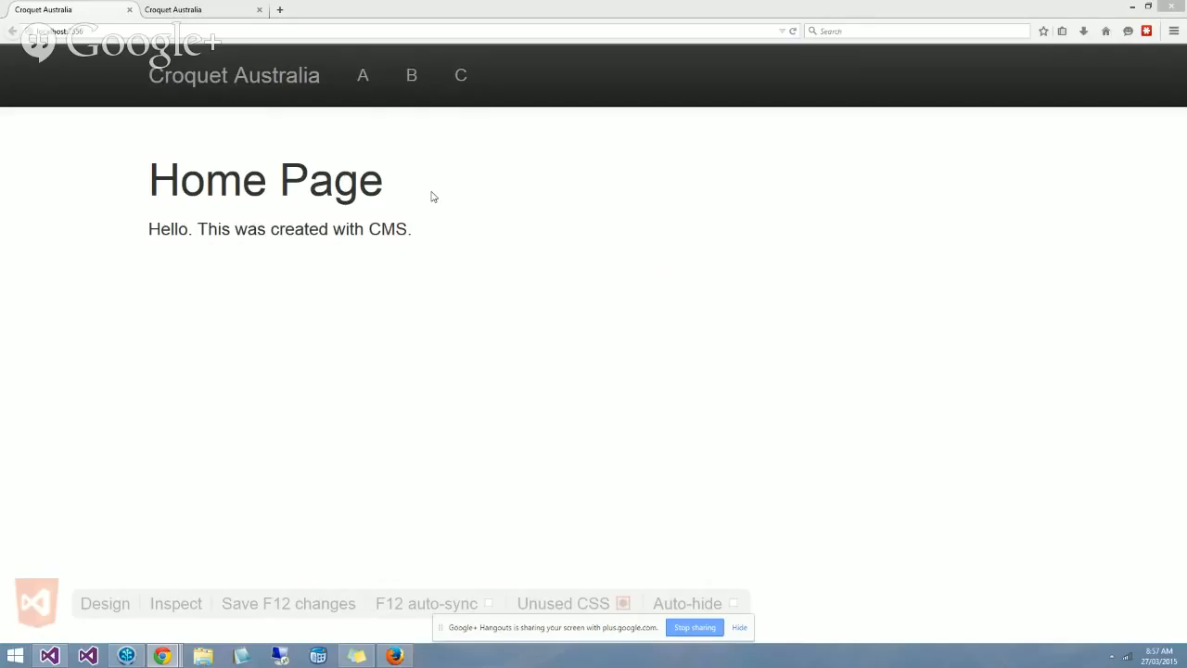
mouse_move(412, 75)
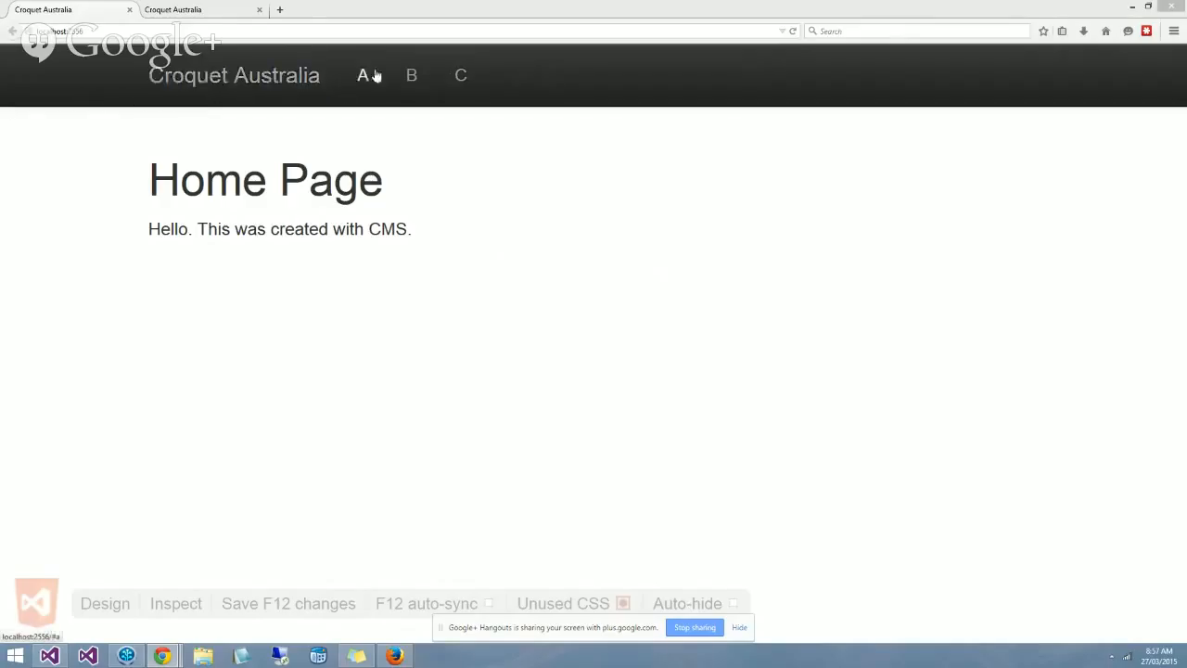
mouse_move(412, 78)
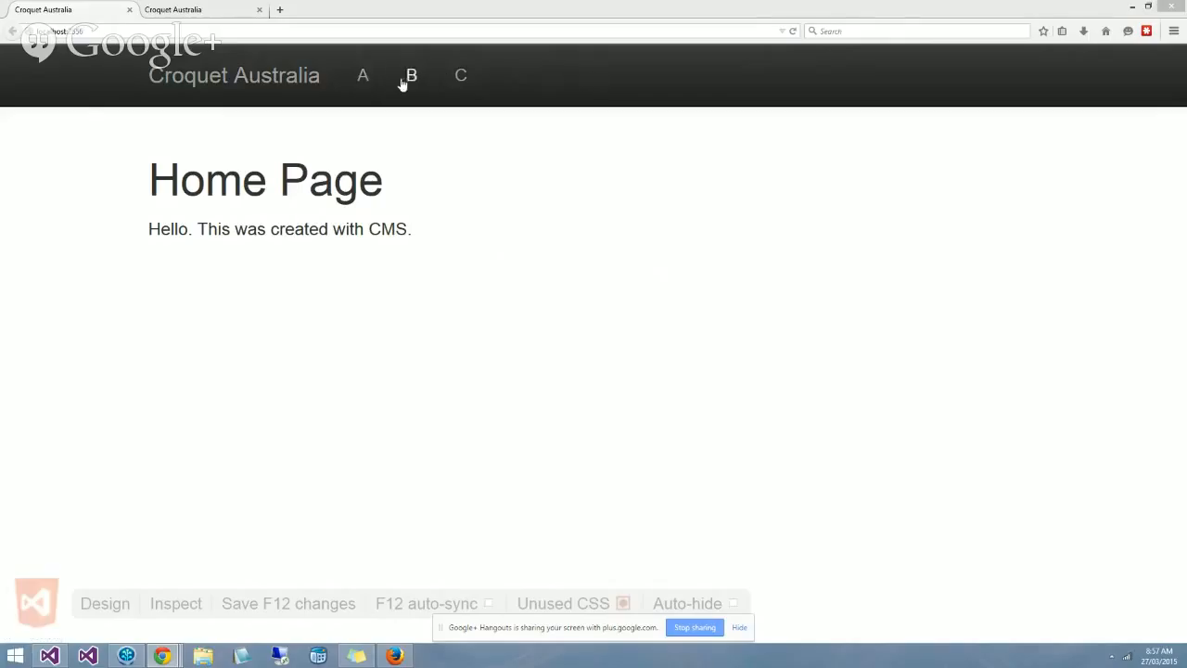
mouse_move(338, 107)
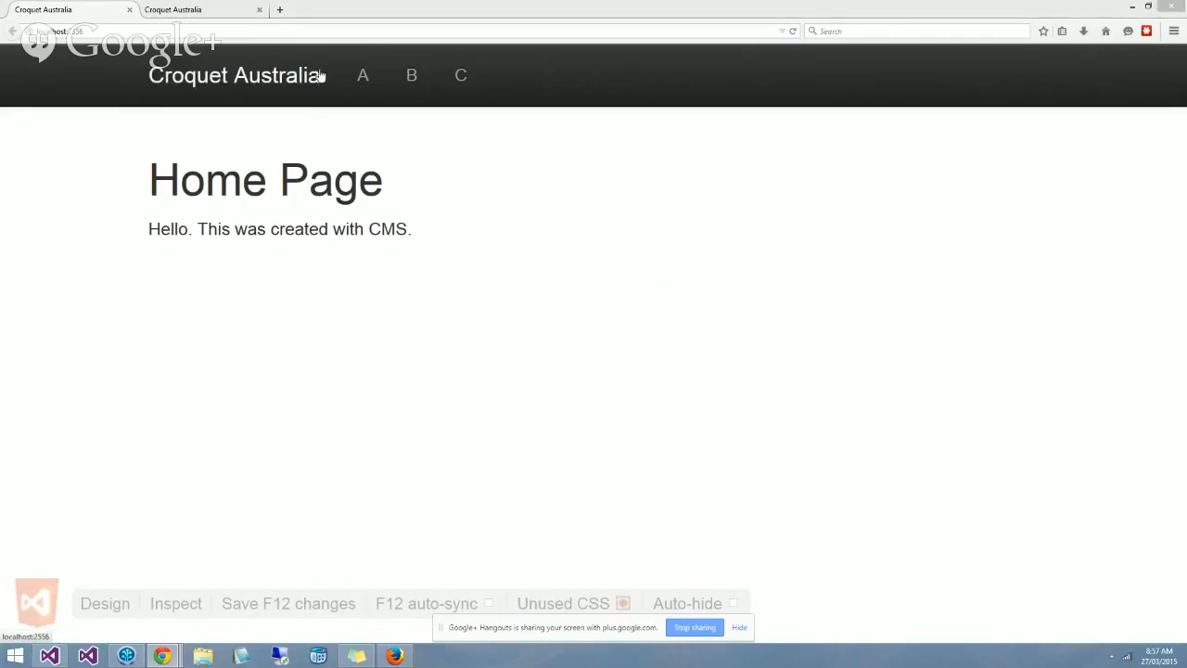
mouse_move(290, 76)
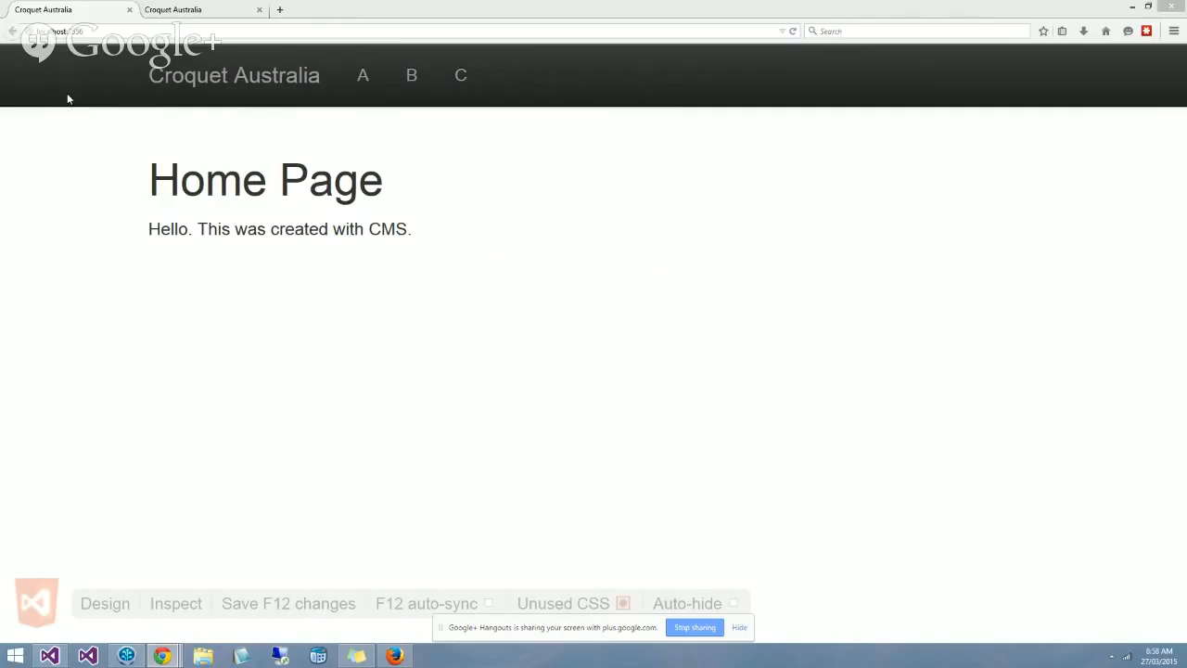
mouse_move(75, 205)
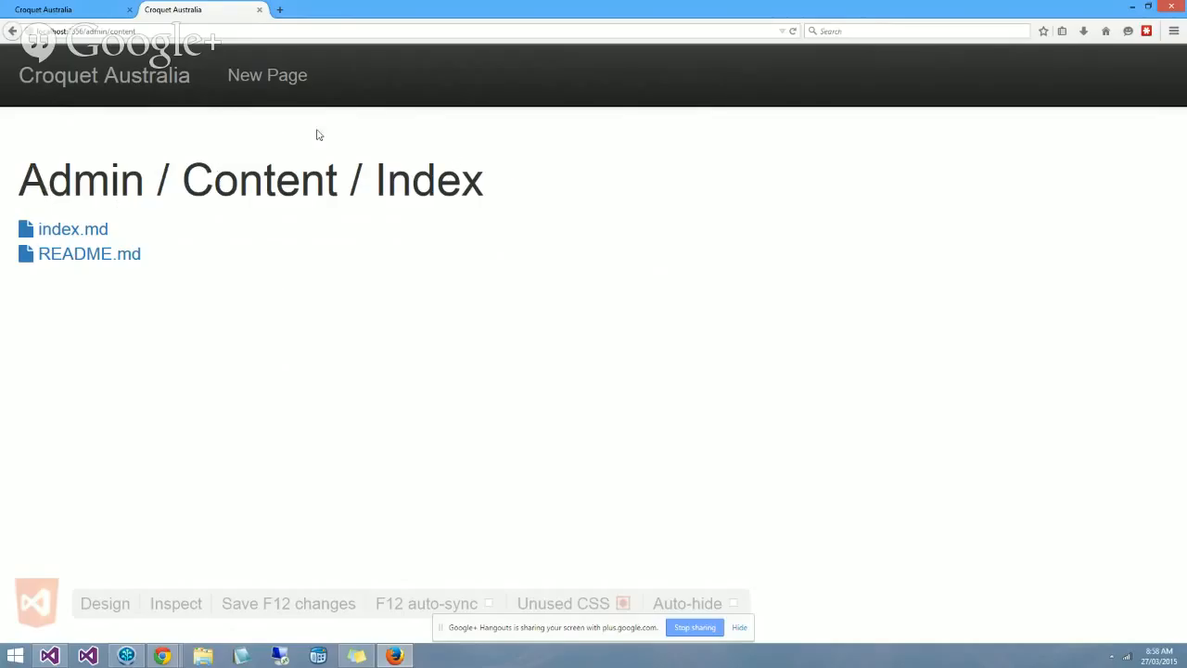
mouse_move(56, 232)
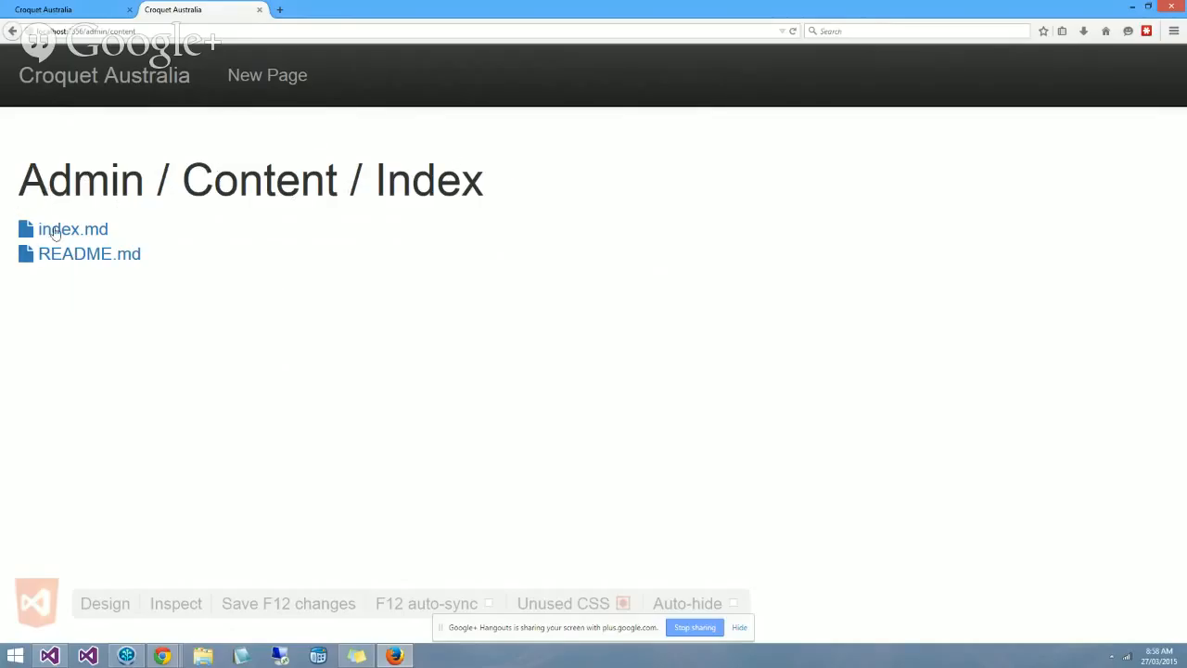
mouse_move(73, 229)
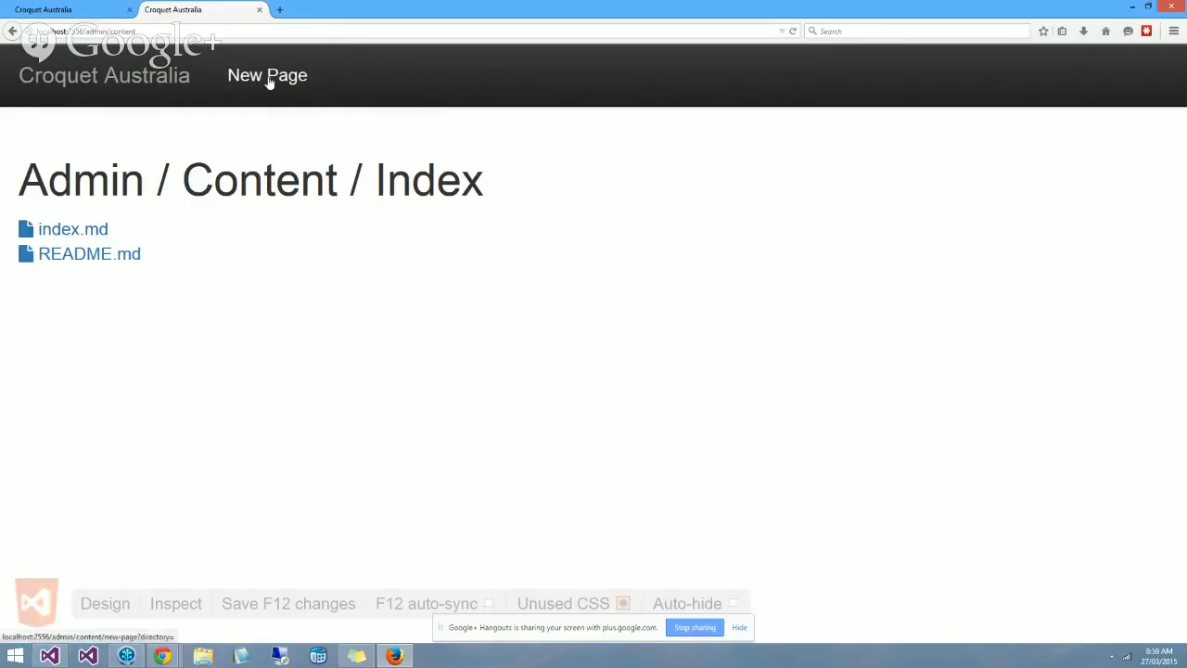
- Start a new page from the Content Index's 'New Page' link
click(267, 75)
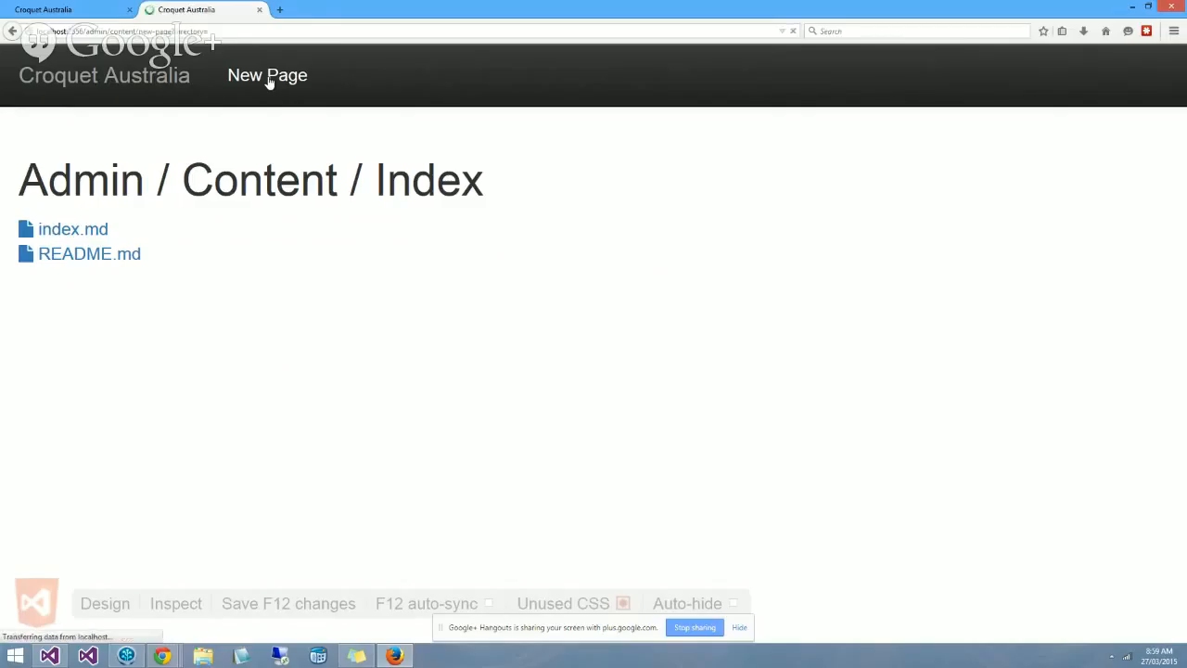
- Enter 'demo-for-susan' as the new page's file name
click(267, 76)
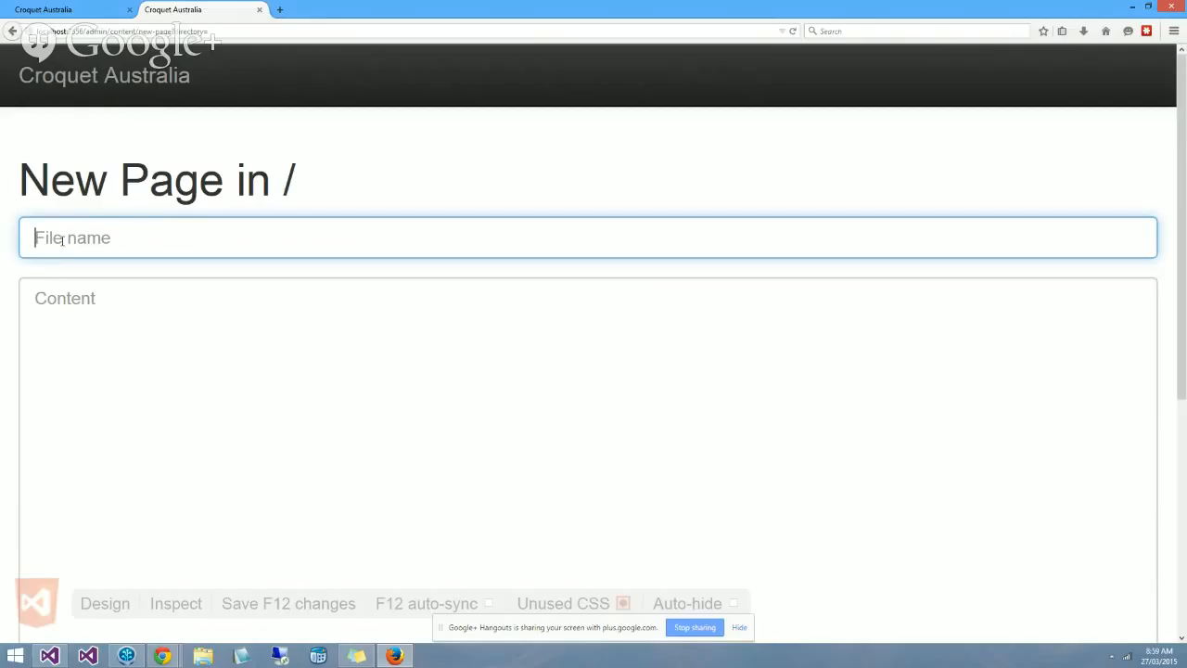
text(demo-for)
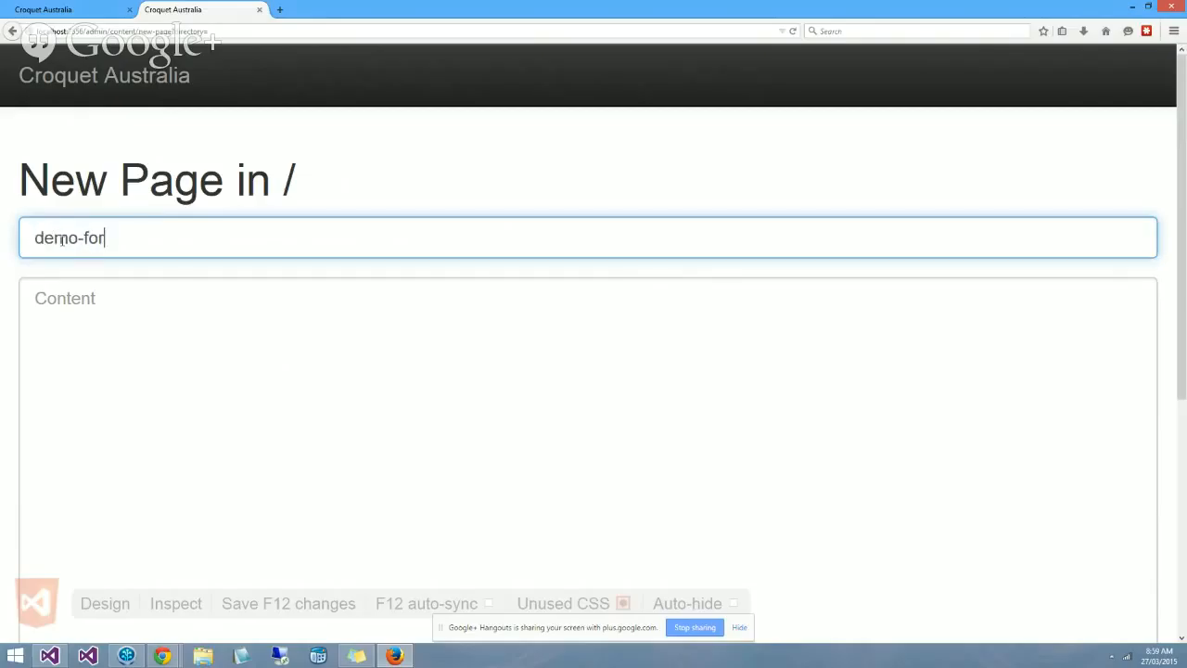
text(susan)
click(588, 458)
text(#)
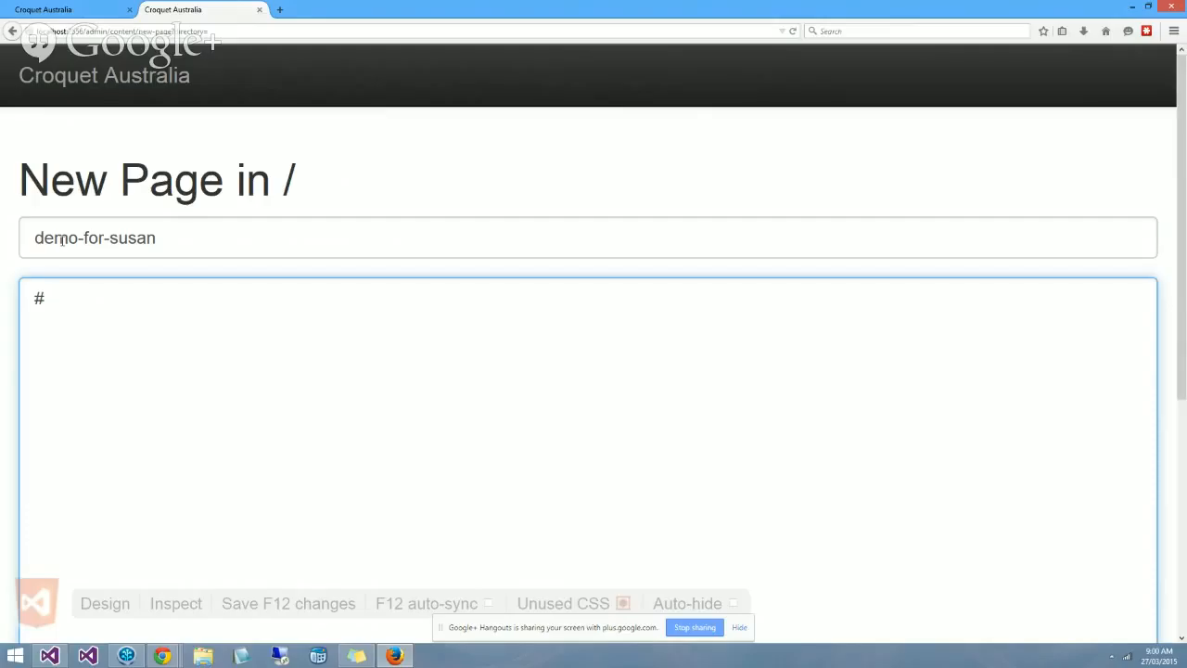
- Write the page title and the 'Simply enter' intro line, correcting a typo
text(Domje)
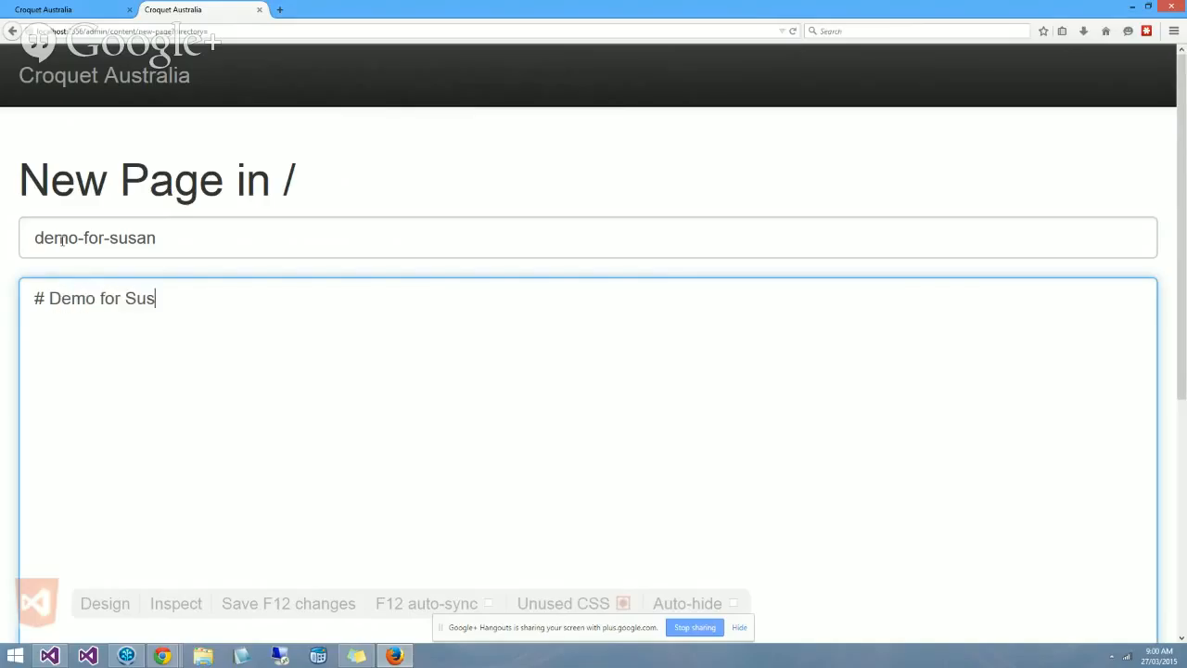
text(an)
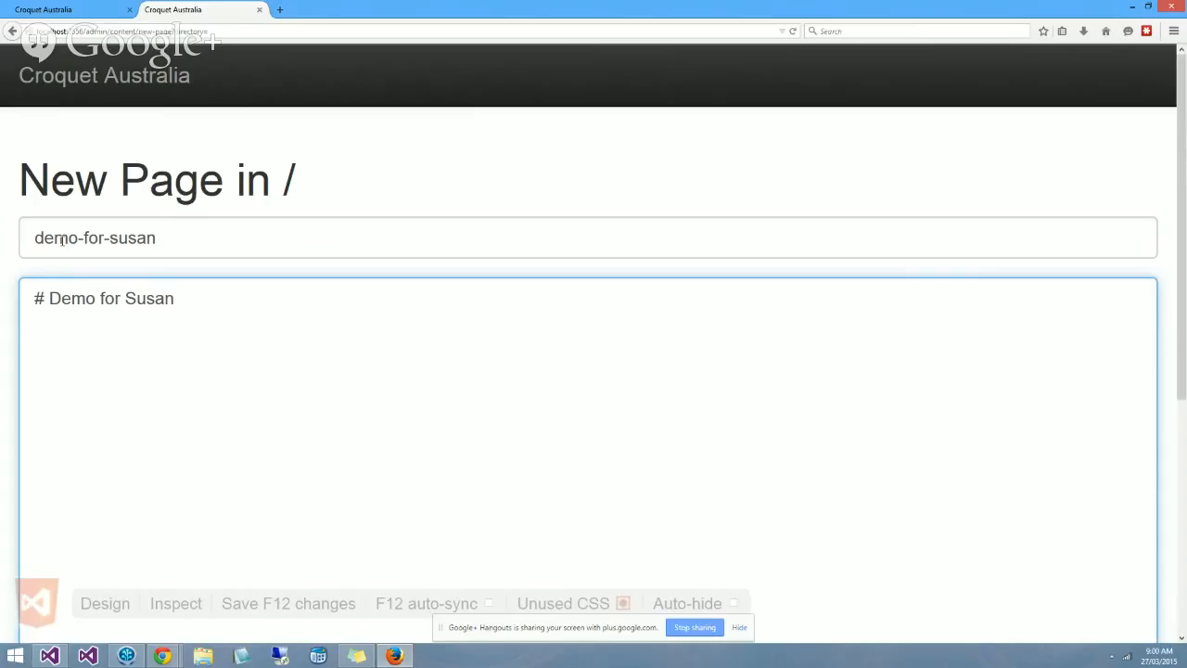
text(Sim)
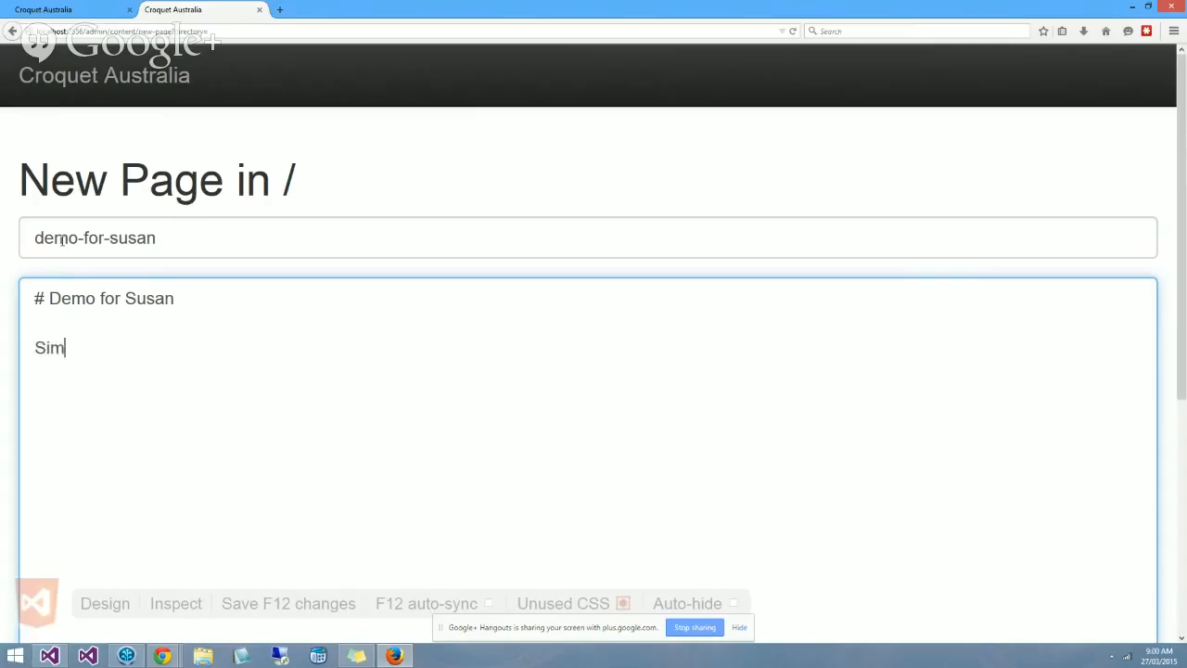
text(ply enter the text that we wanty)
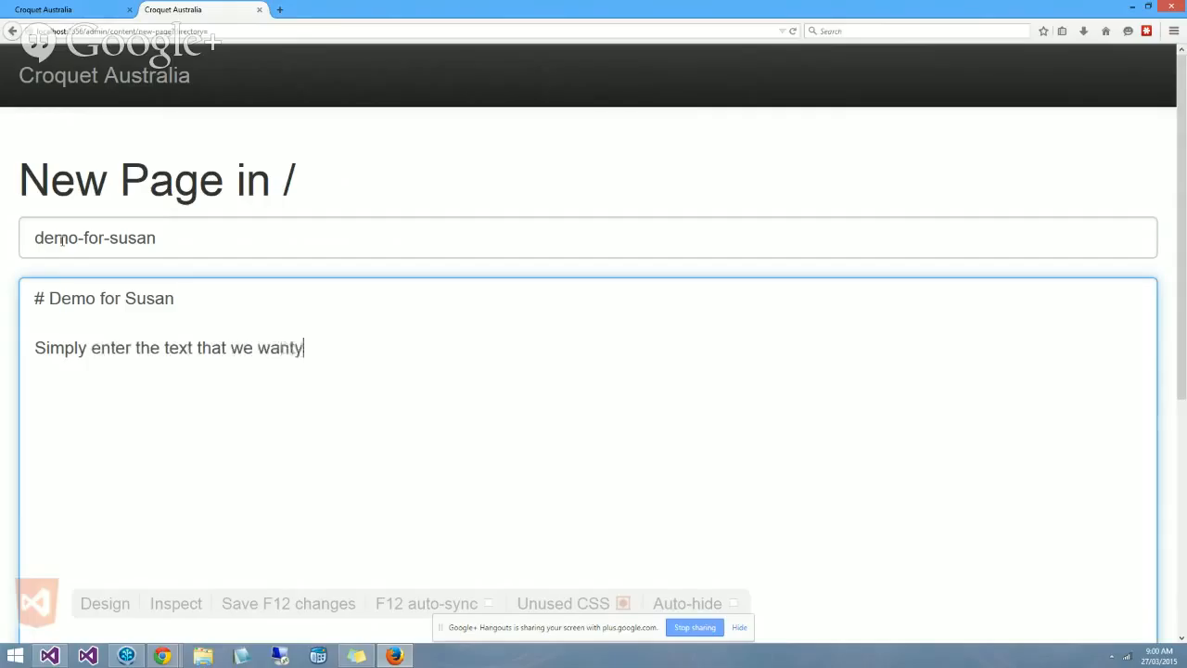
key(BackSpace)
text( to display on screen.)
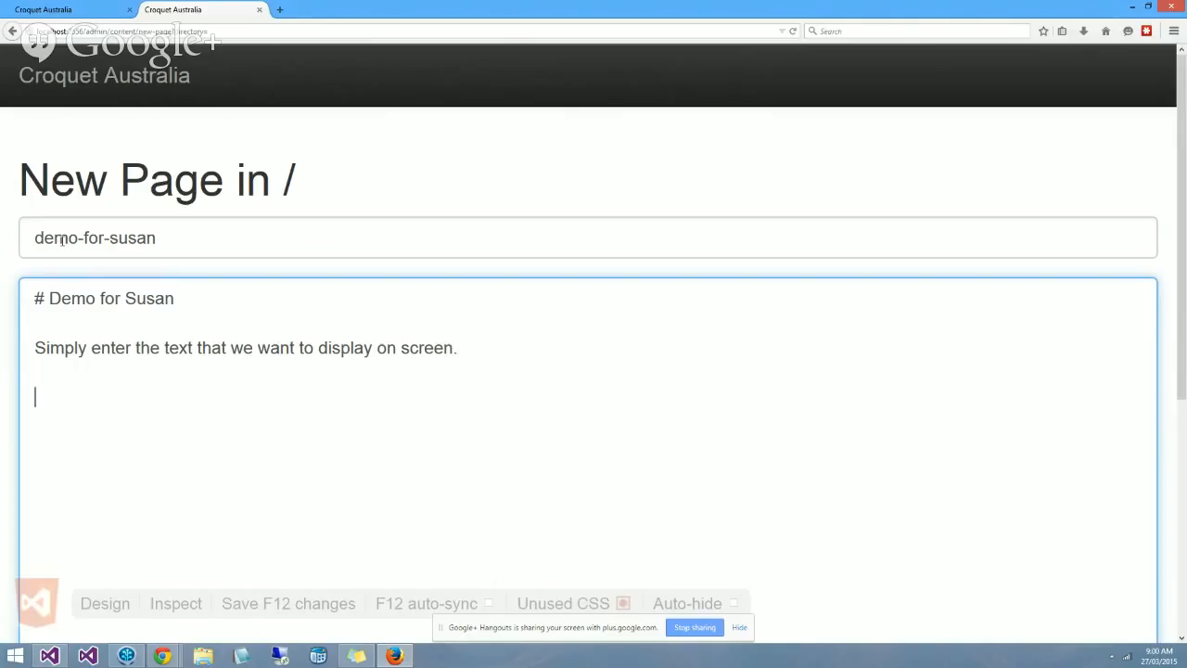
- Add a '## Heading 2' section with the line 'text for heading 2'
text(##)
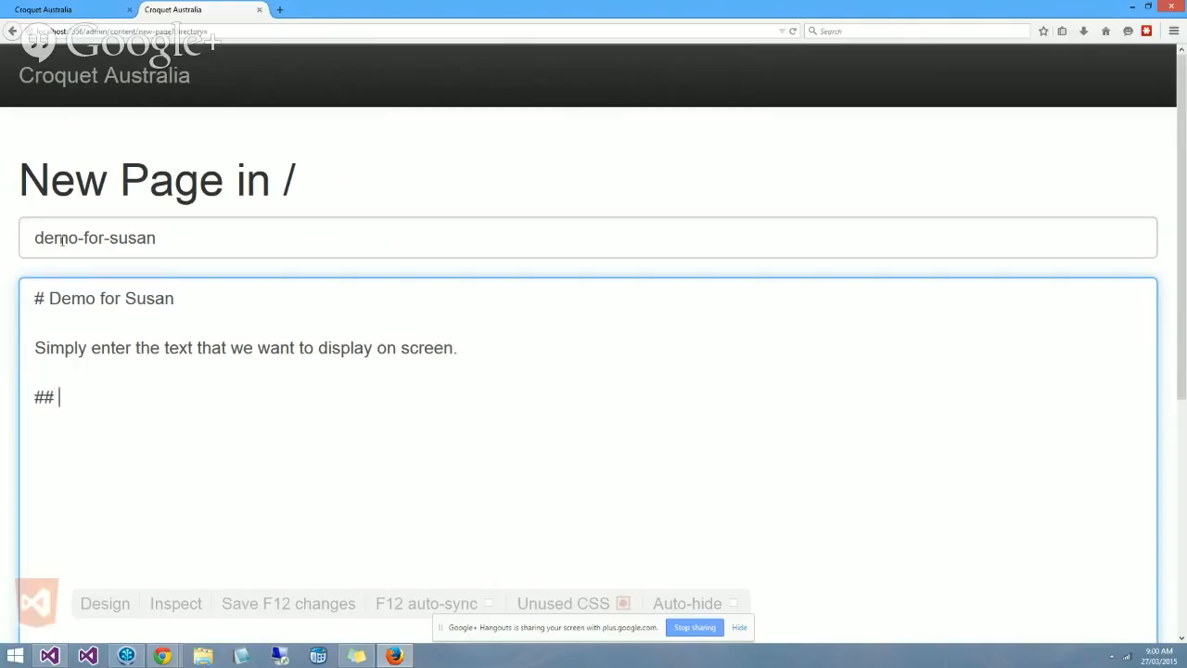
text(Hea)
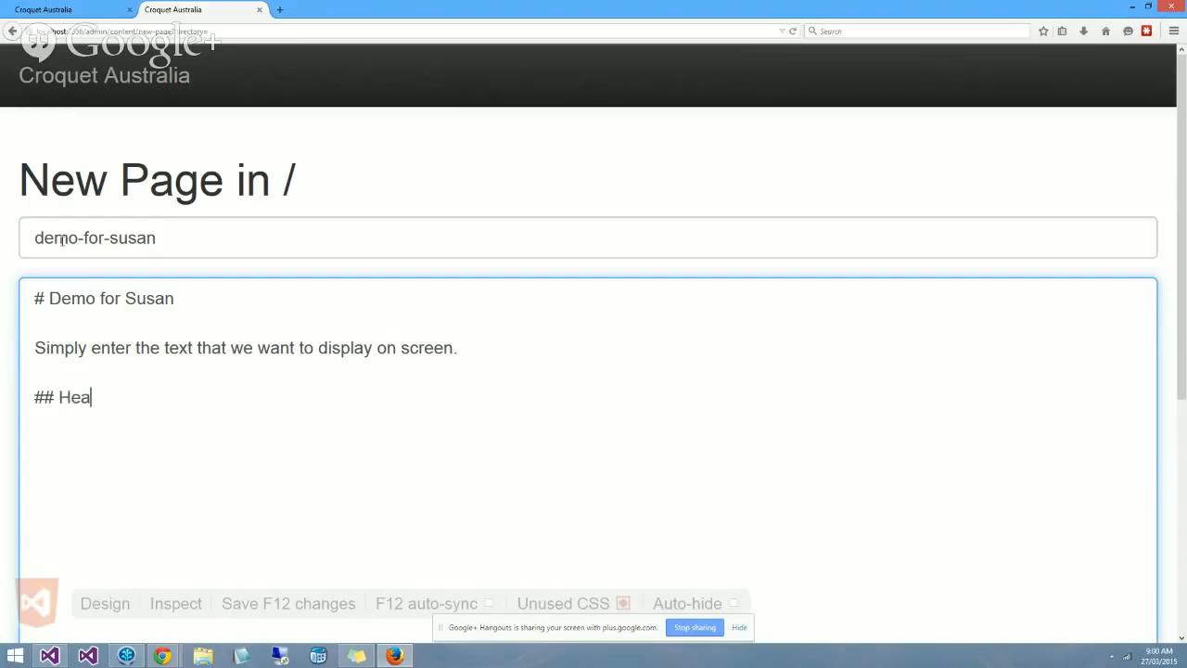
text(di)
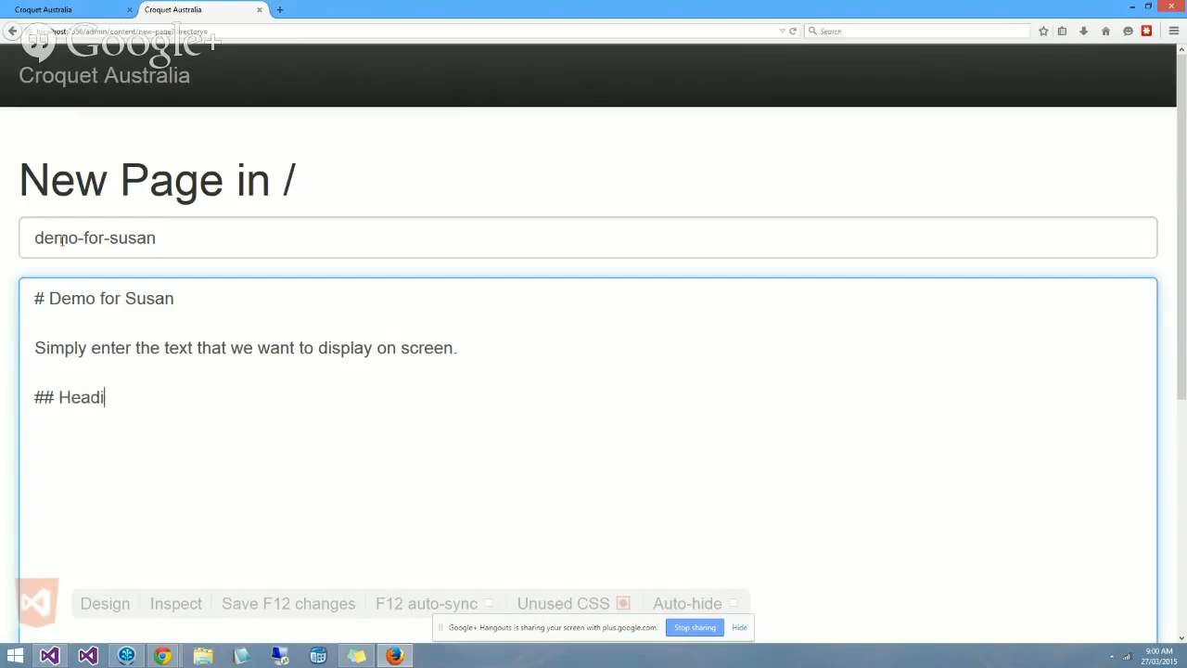
text(ng 2)
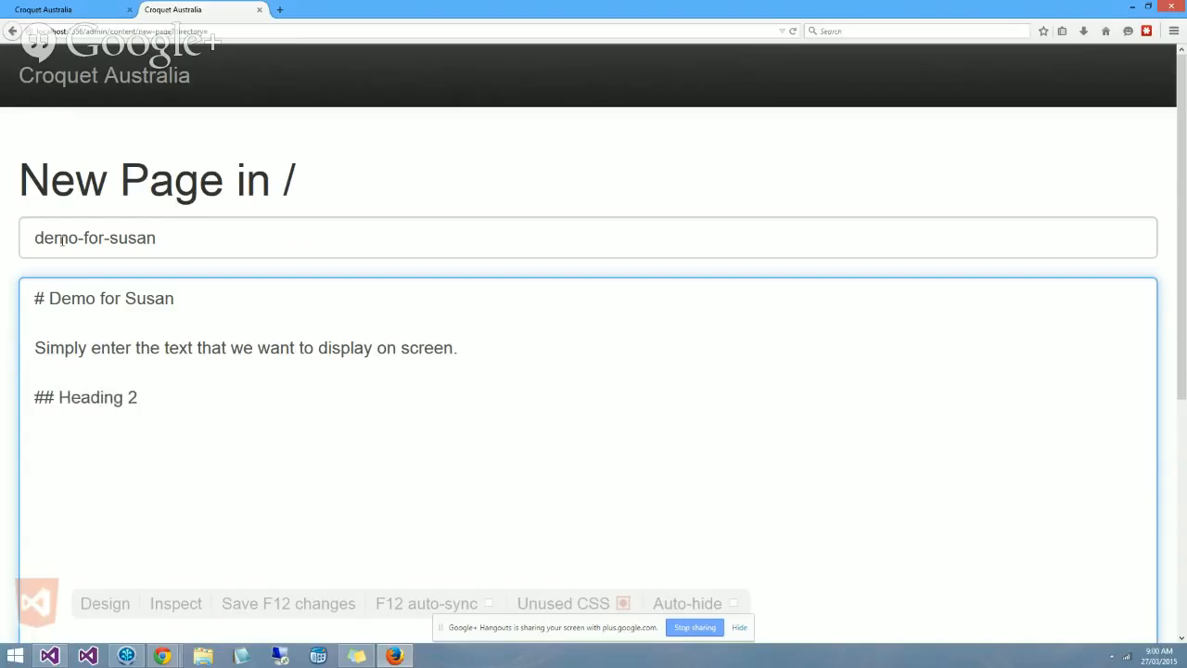
text(t)
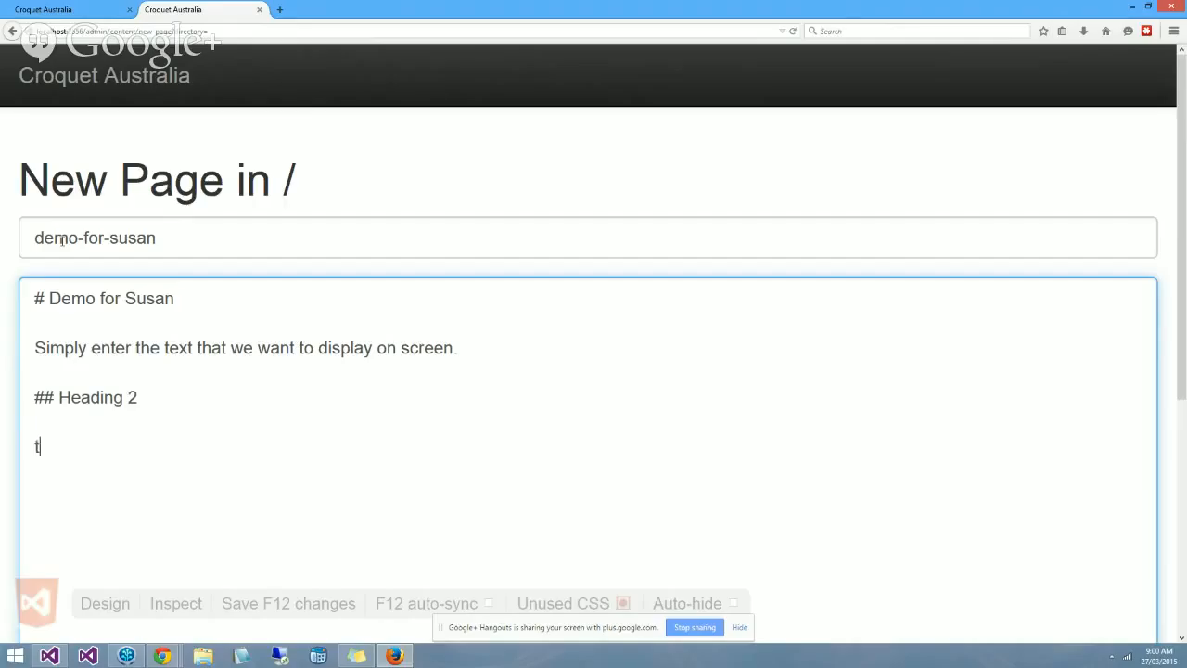
text(ext for hea)
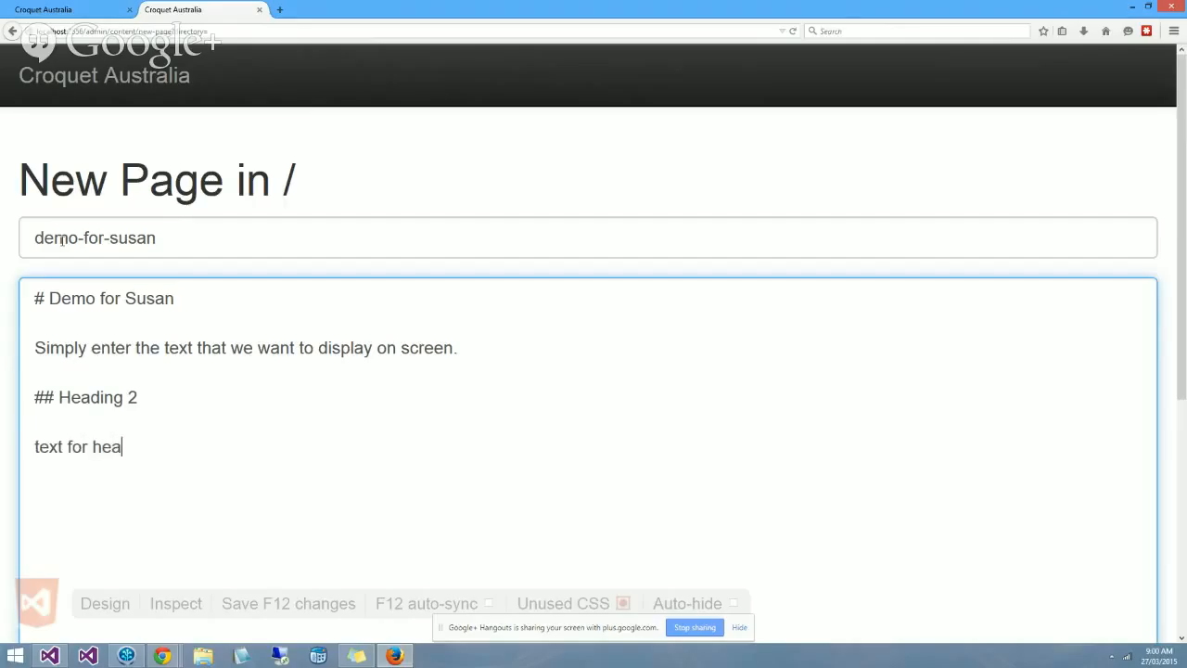
text(ding)
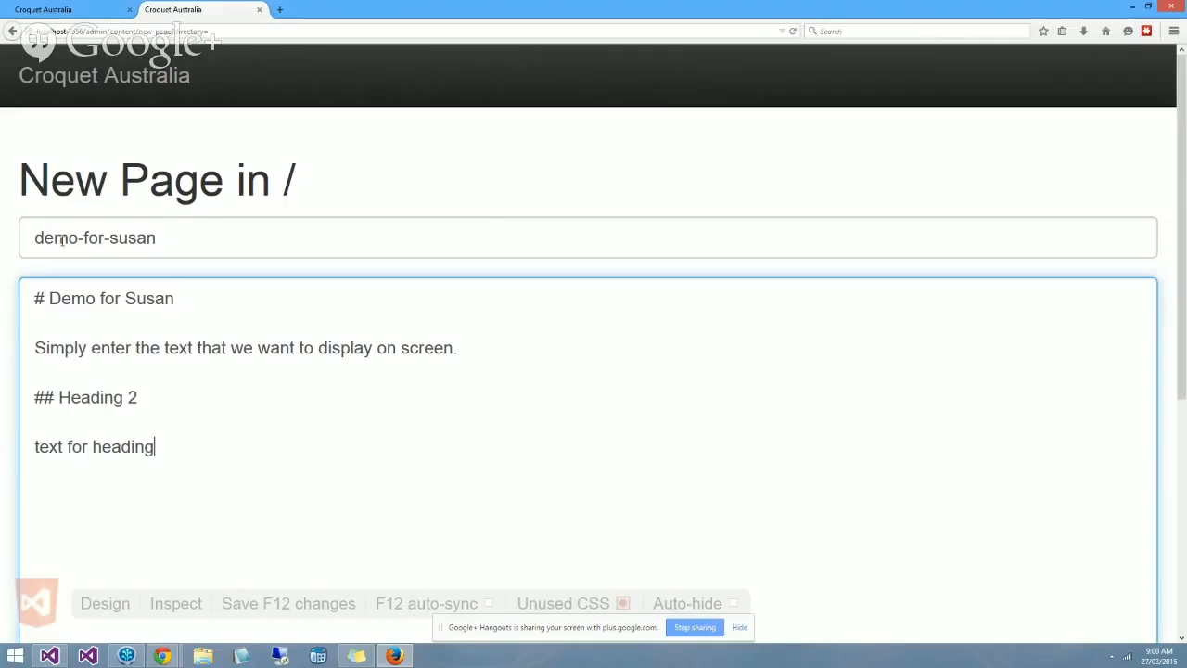
text(2)
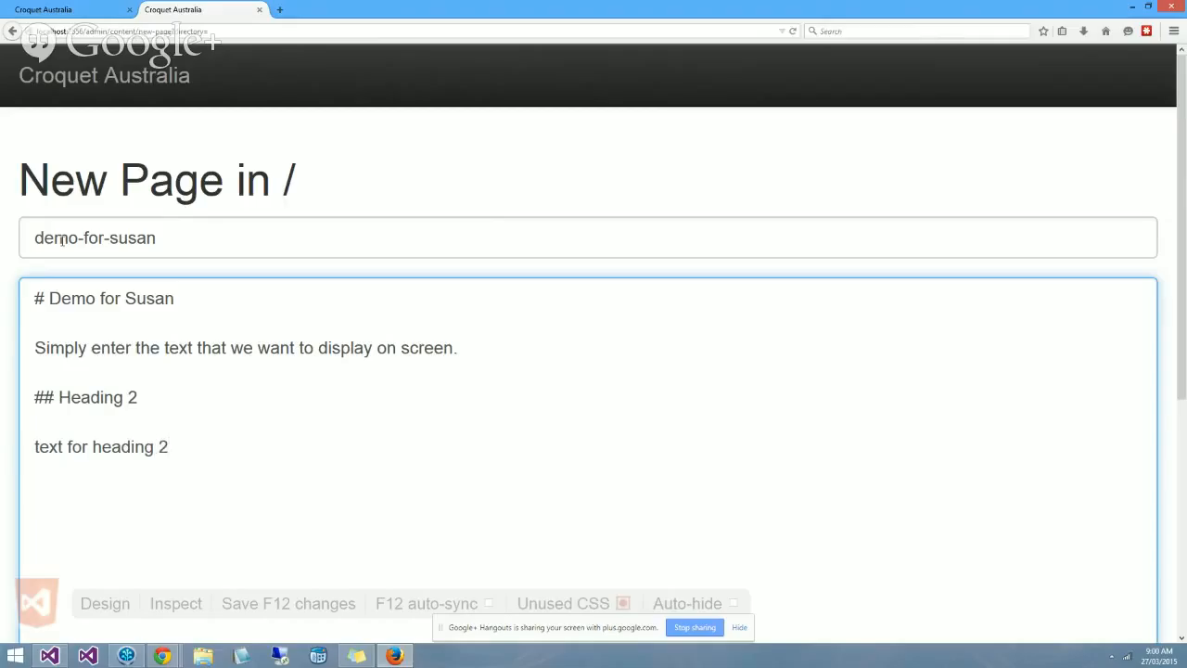
- Add '### Heading 3' followed by 'text for heading 3.'
text(### Headin)
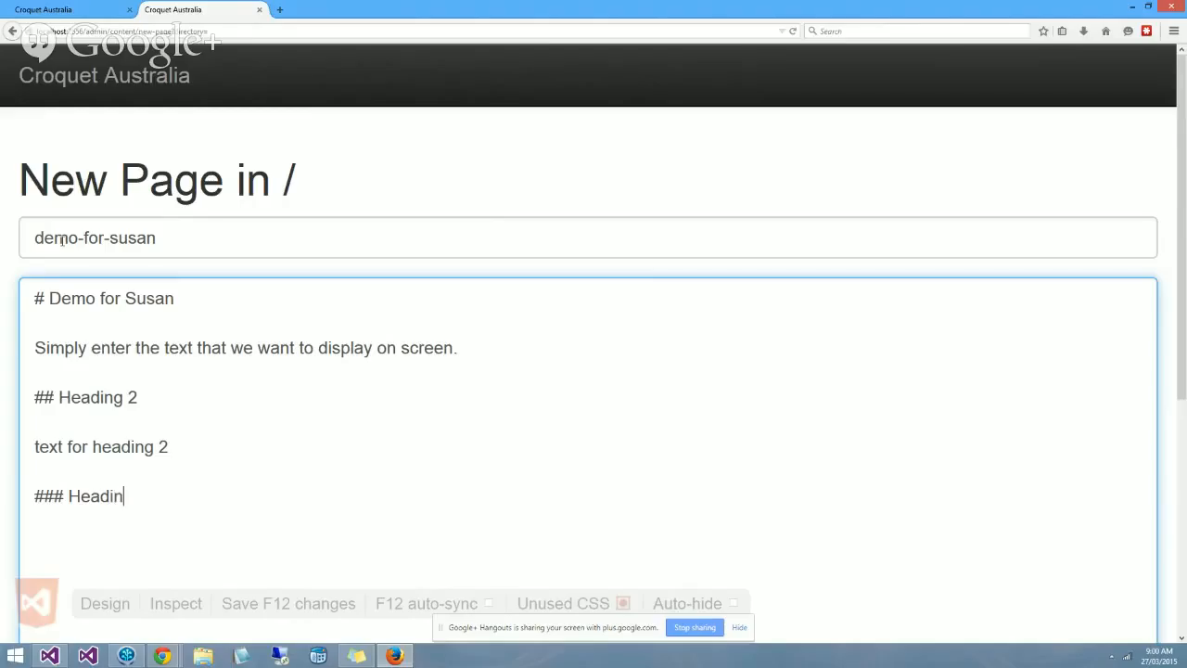
text(g 3)
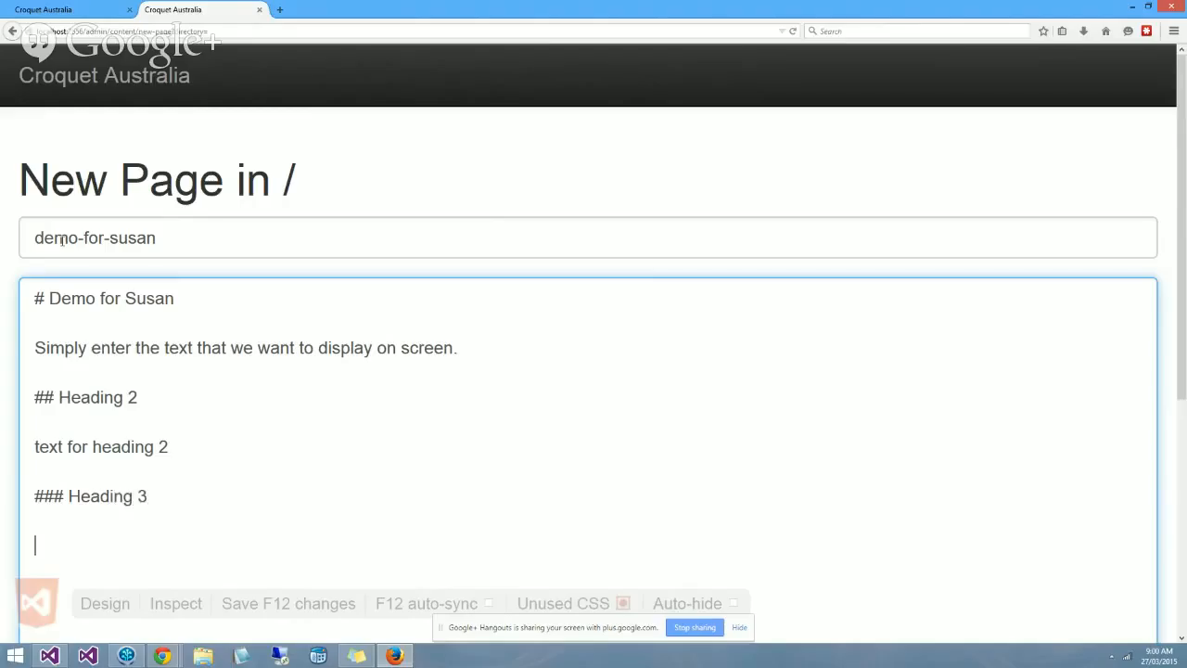
text(text for)
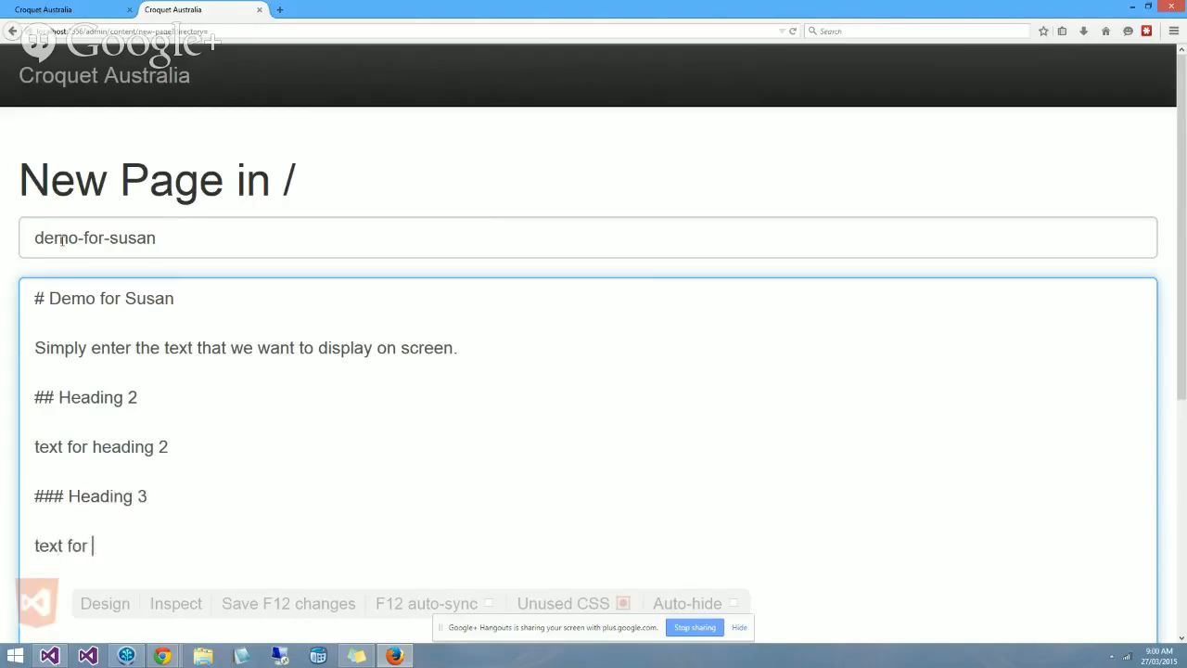
text(heading 3)
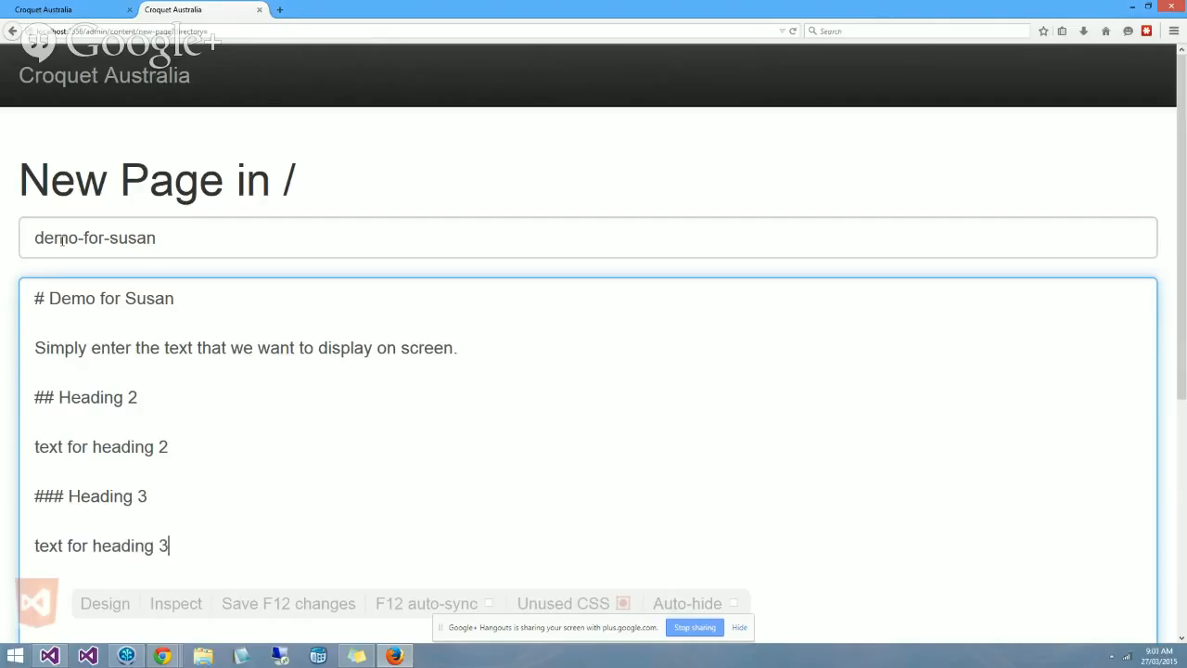
text(.)
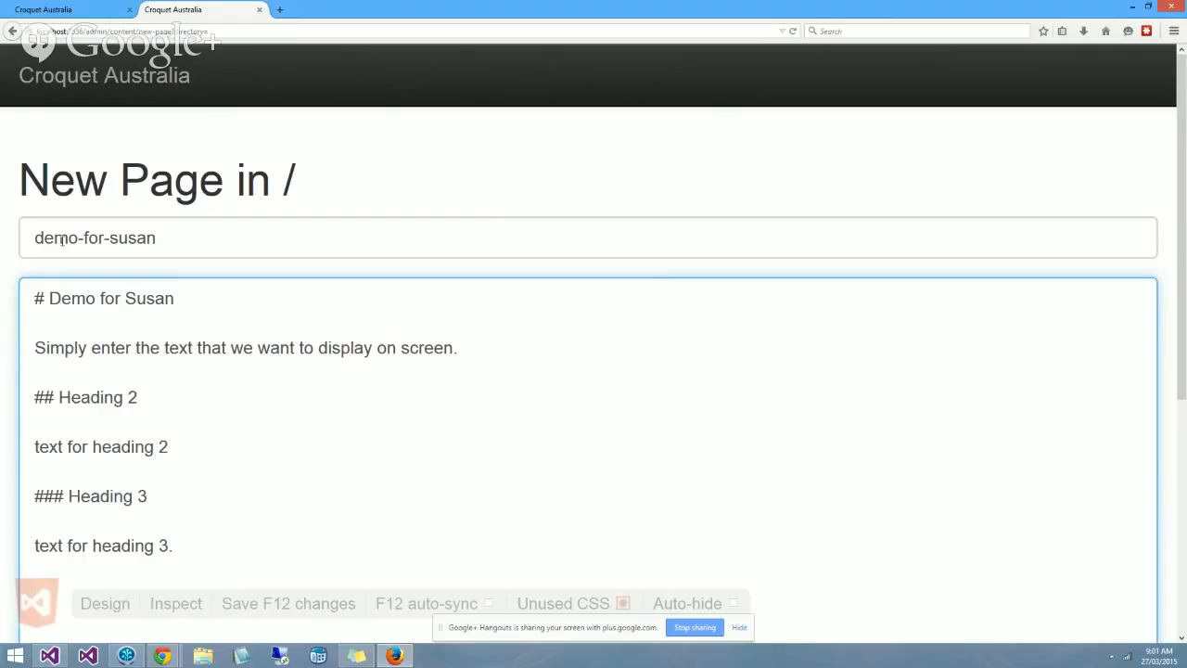
mouse_move(799, 193)
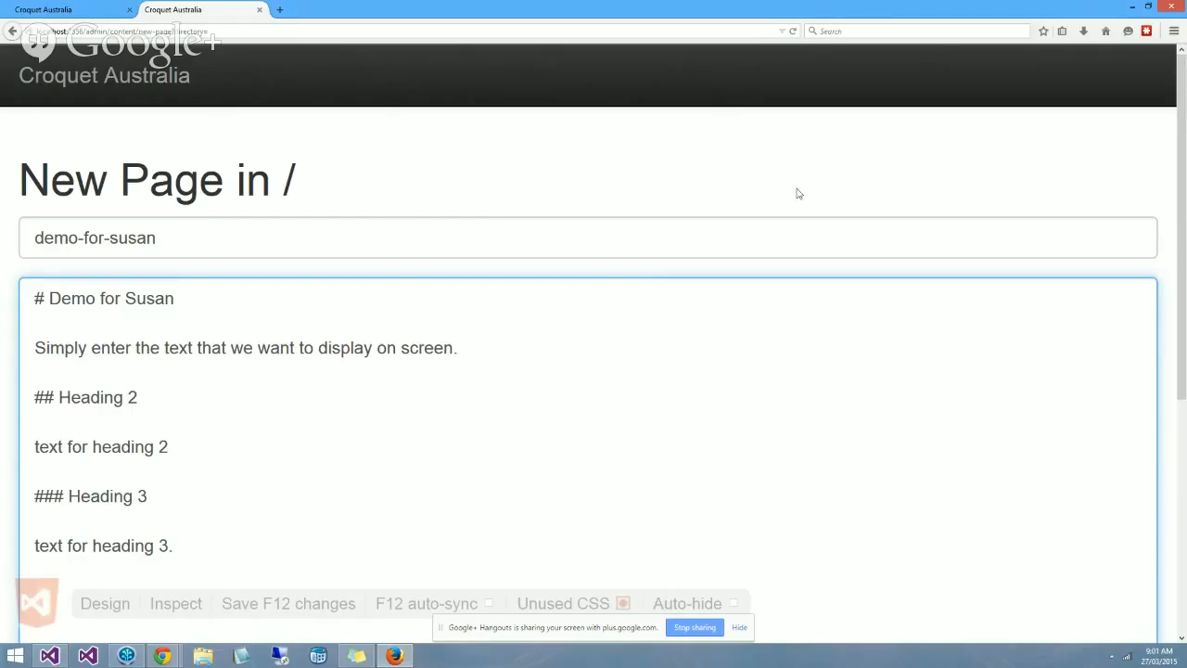
mouse_move(1181, 359)
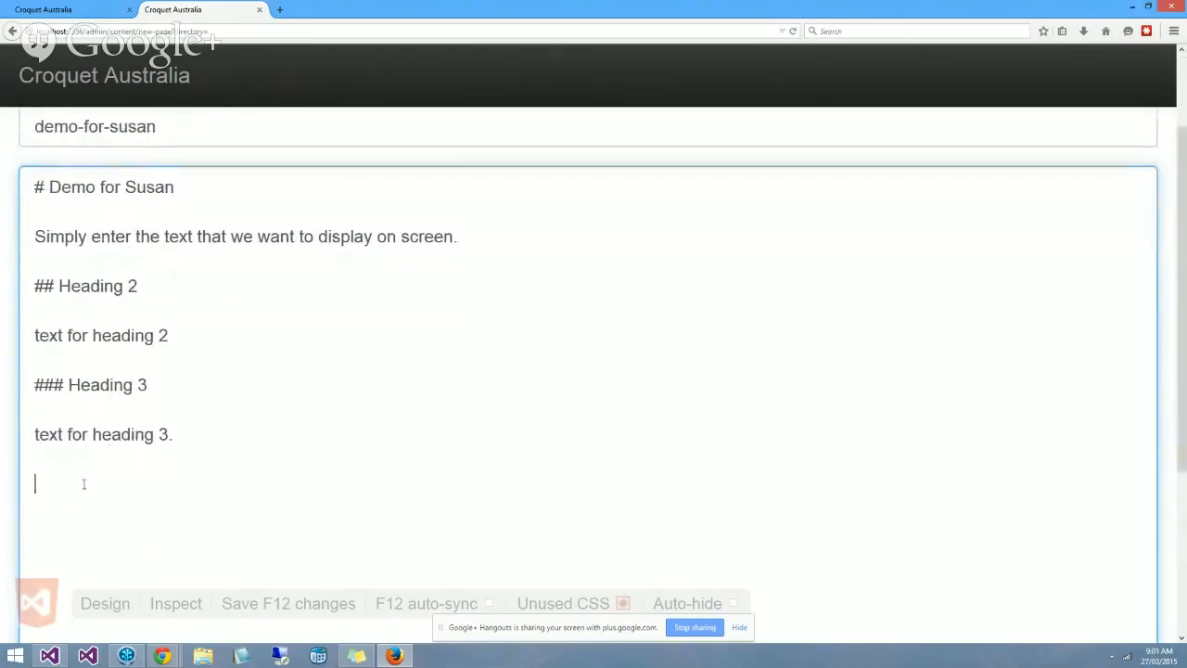
- Type '**then the text to bold** this is normal text *this is italic text*', then start a list item
text(**)
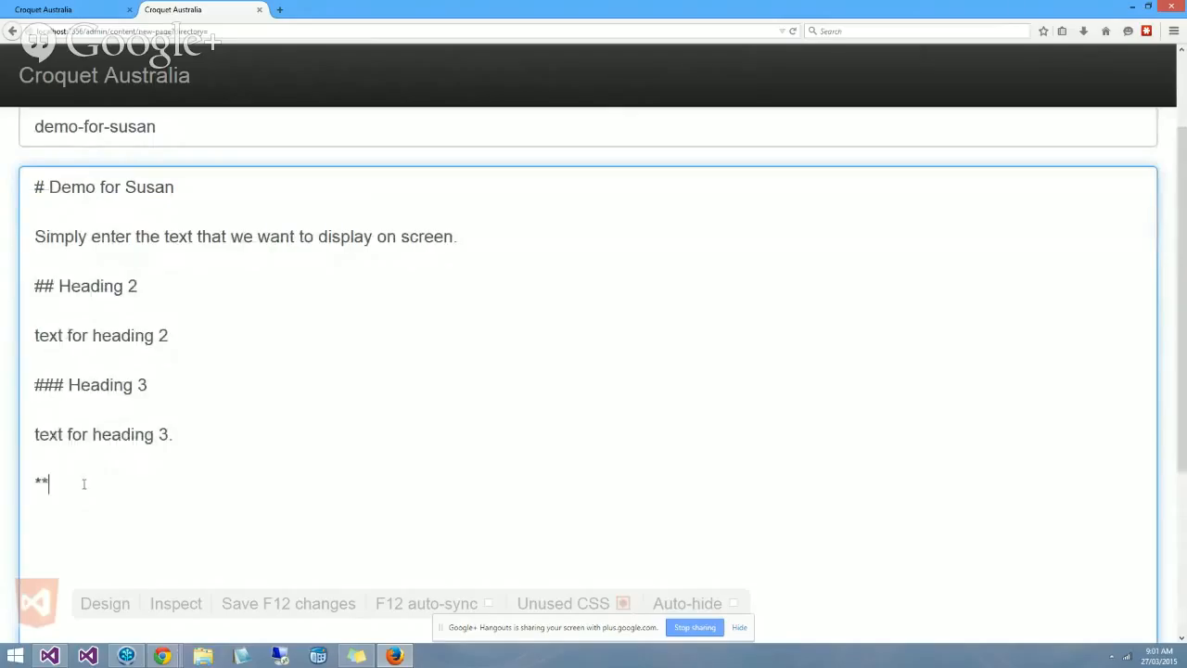
text(then the text to bno)
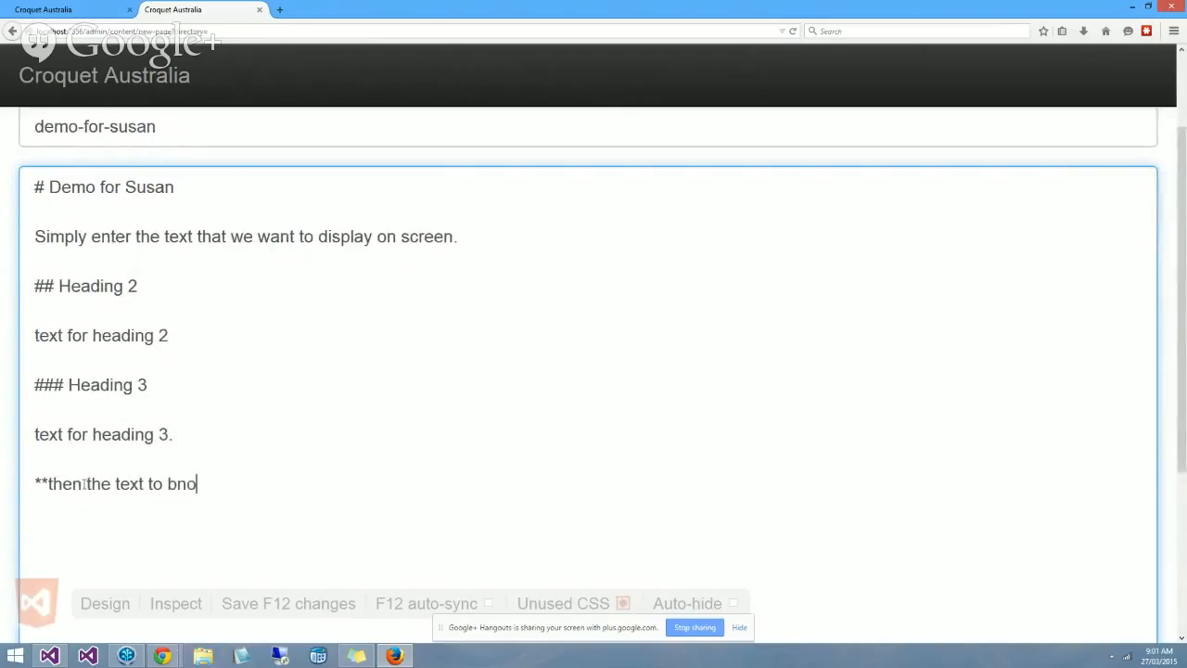
text(ld)
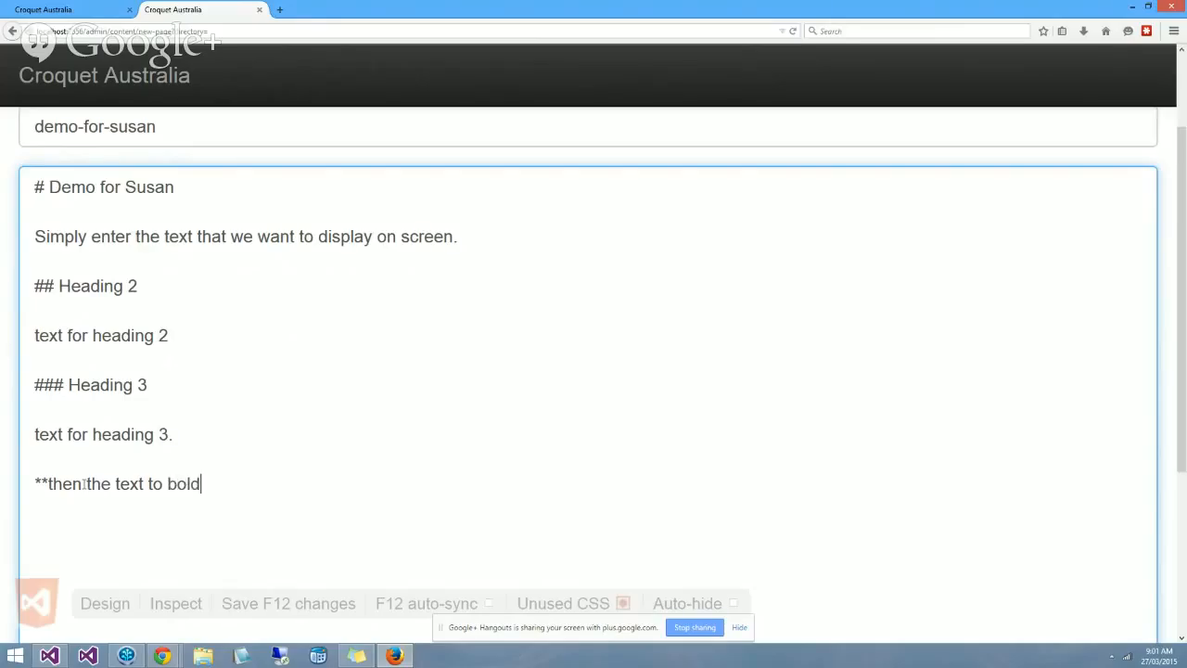
text(**)
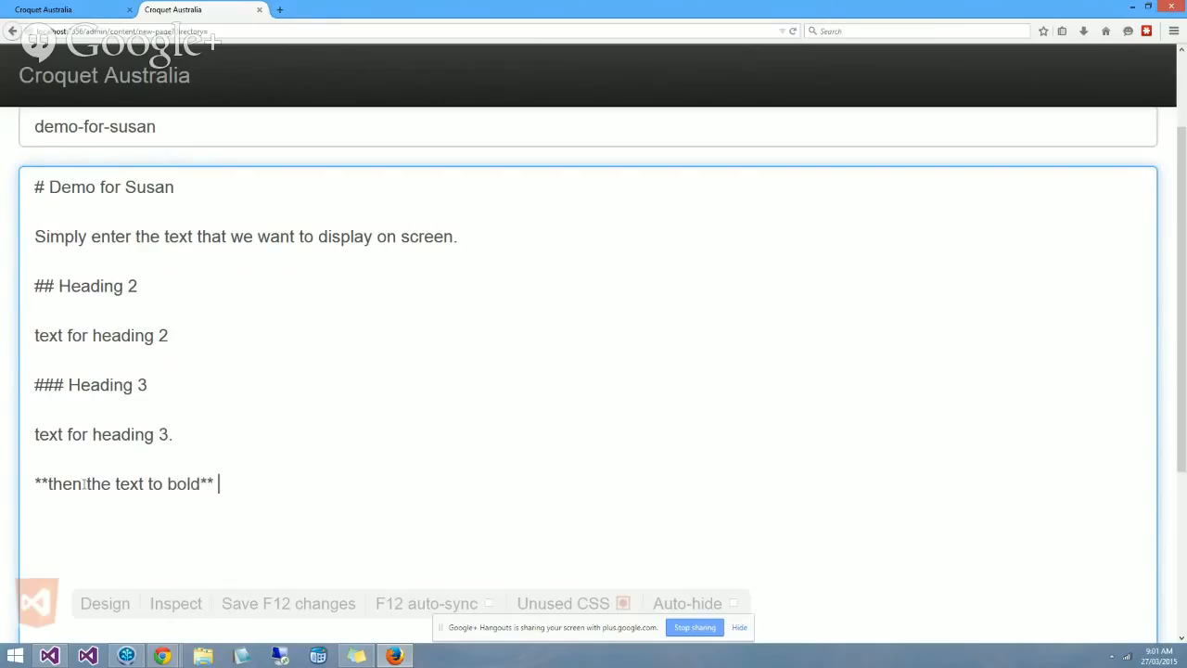
text(thi)
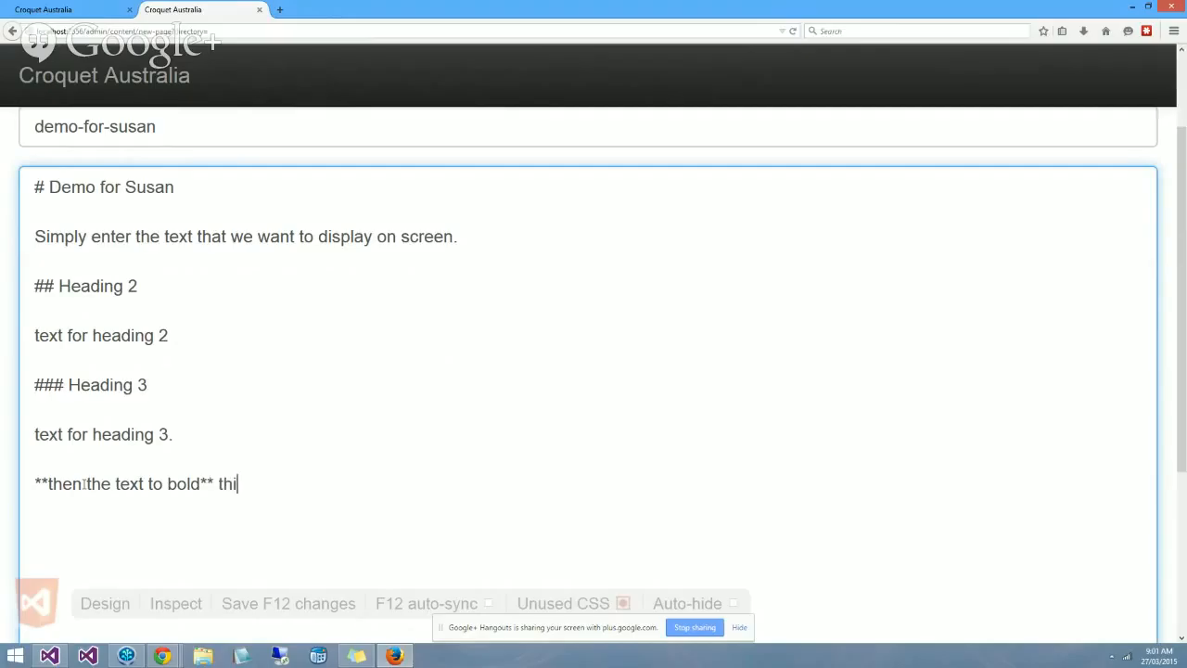
text(s is nor)
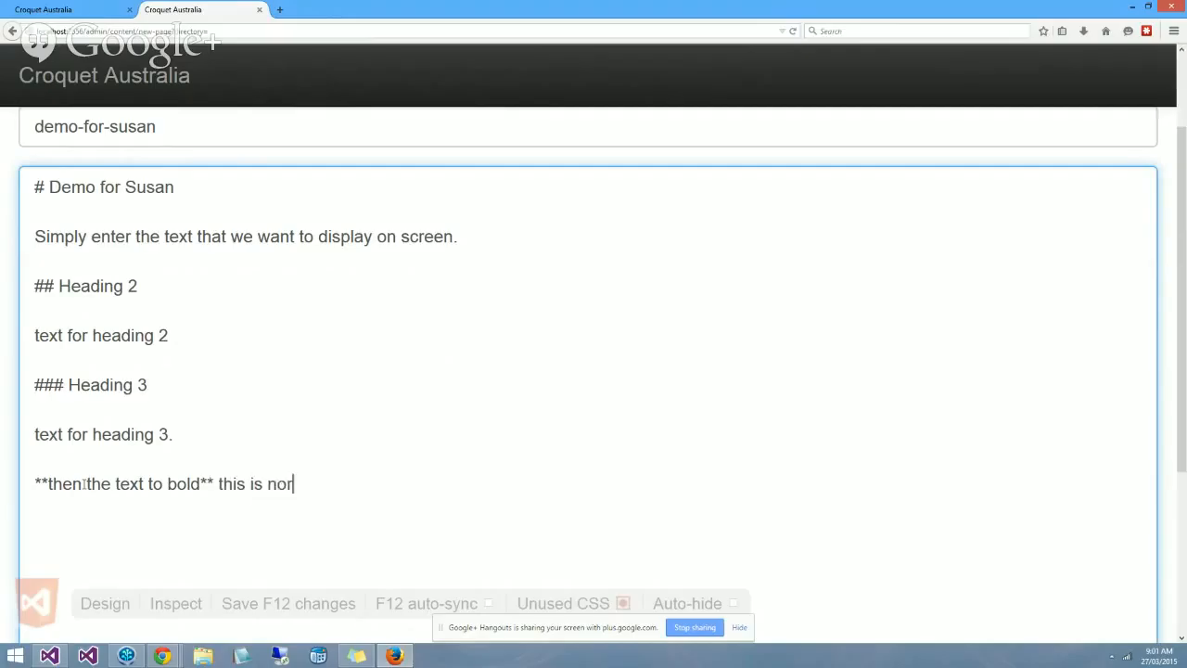
text(mal text)
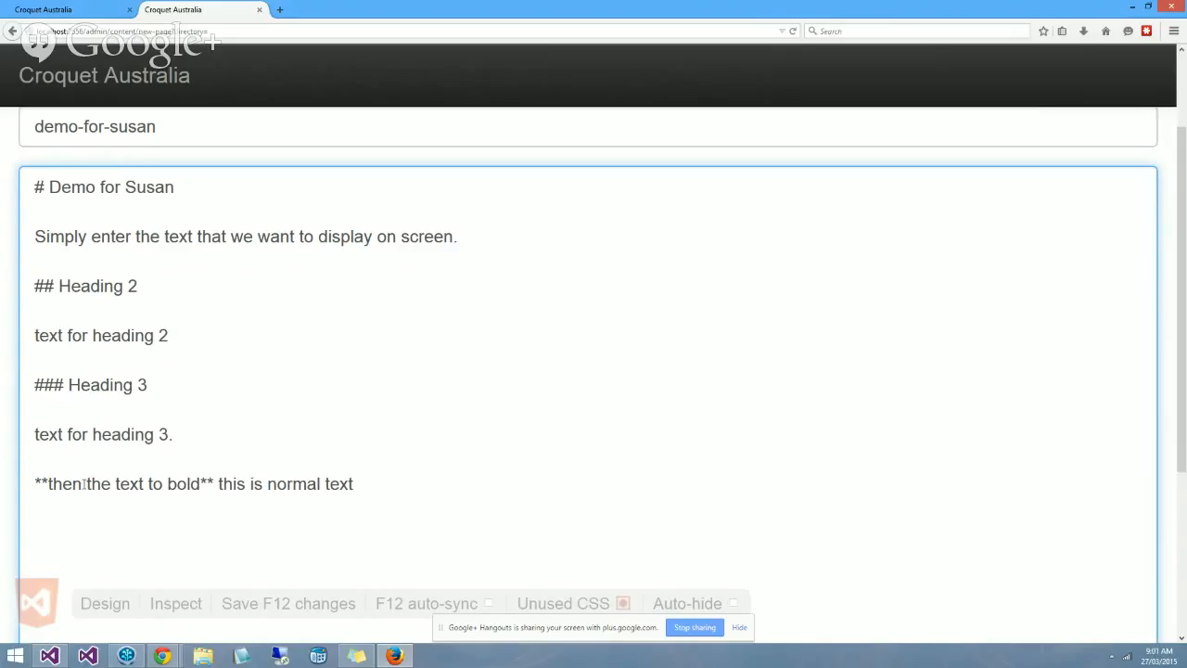
text(*this i)
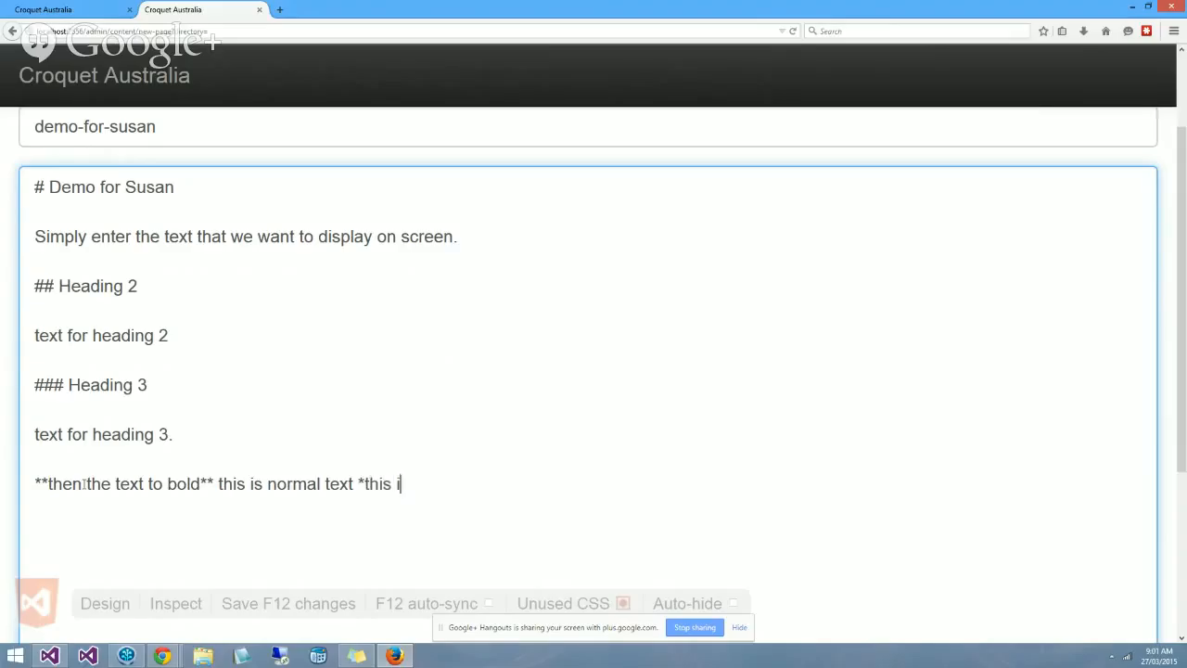
text(s itali)
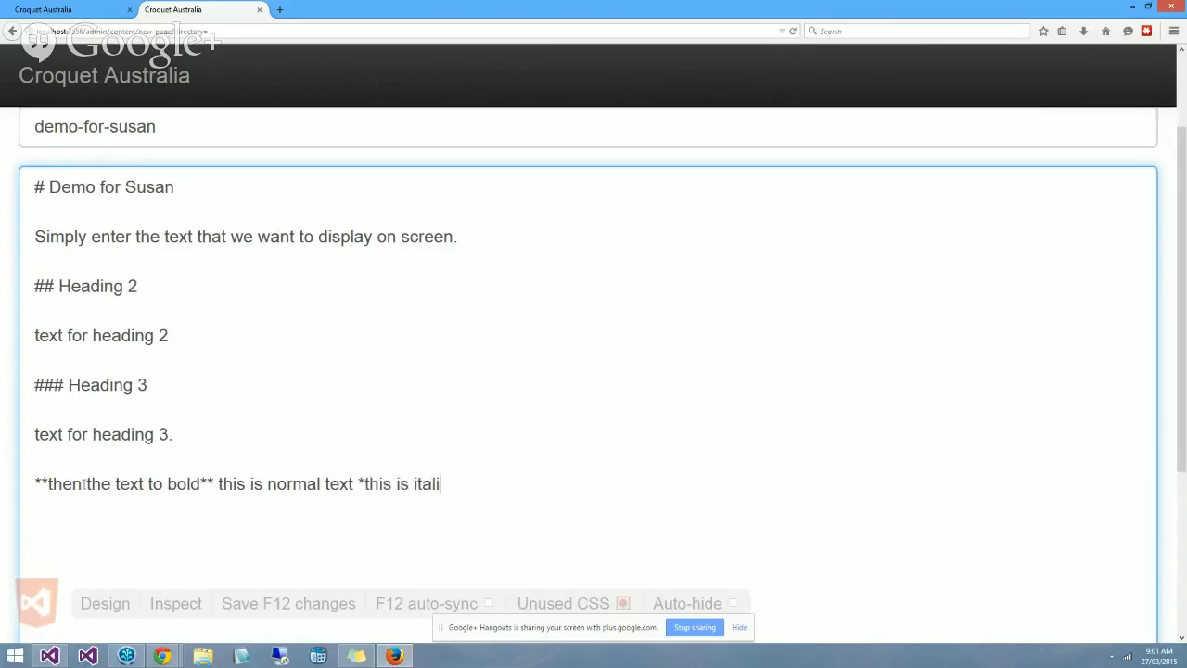
text(c)
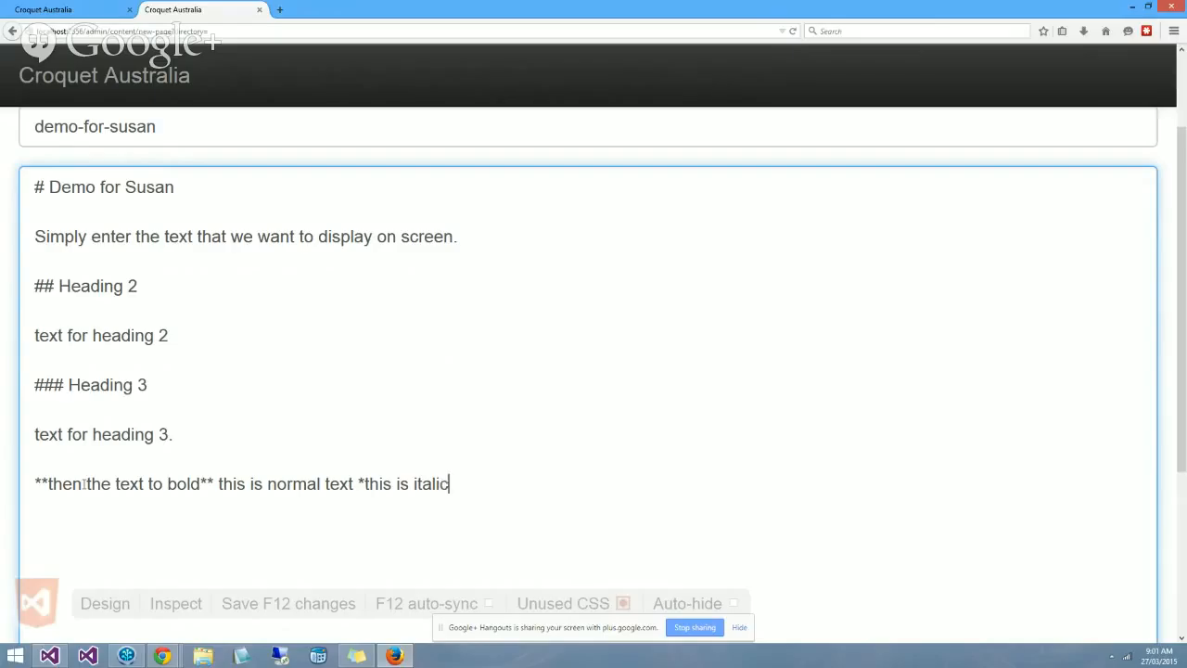
text(t)
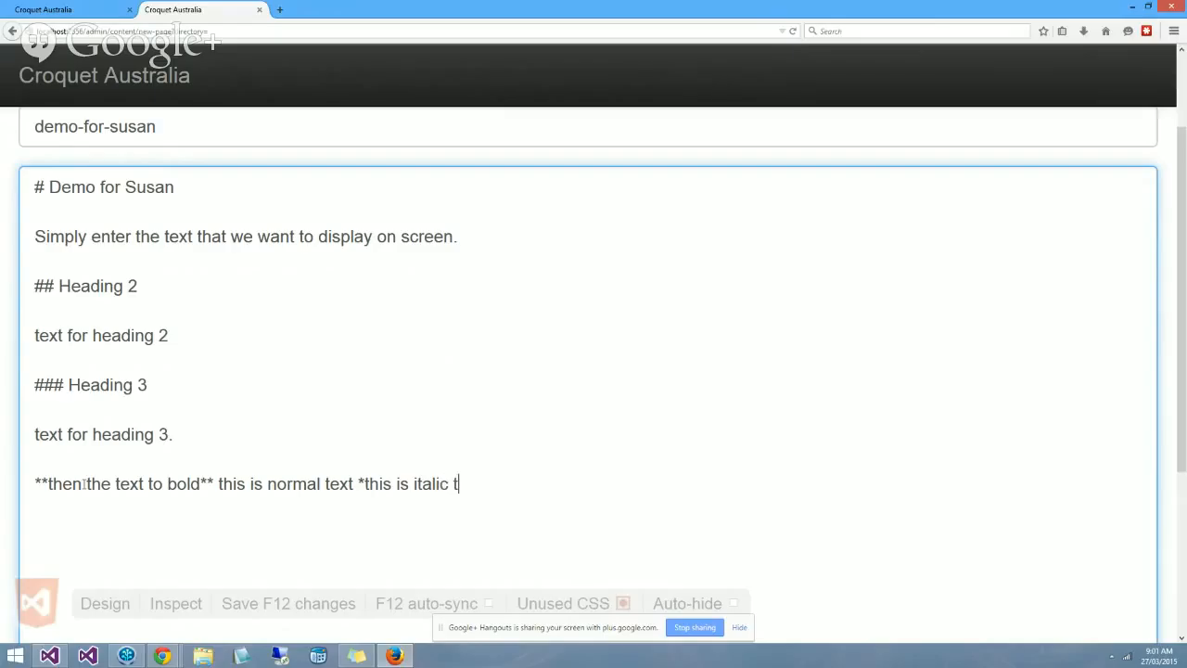
text(ext*)
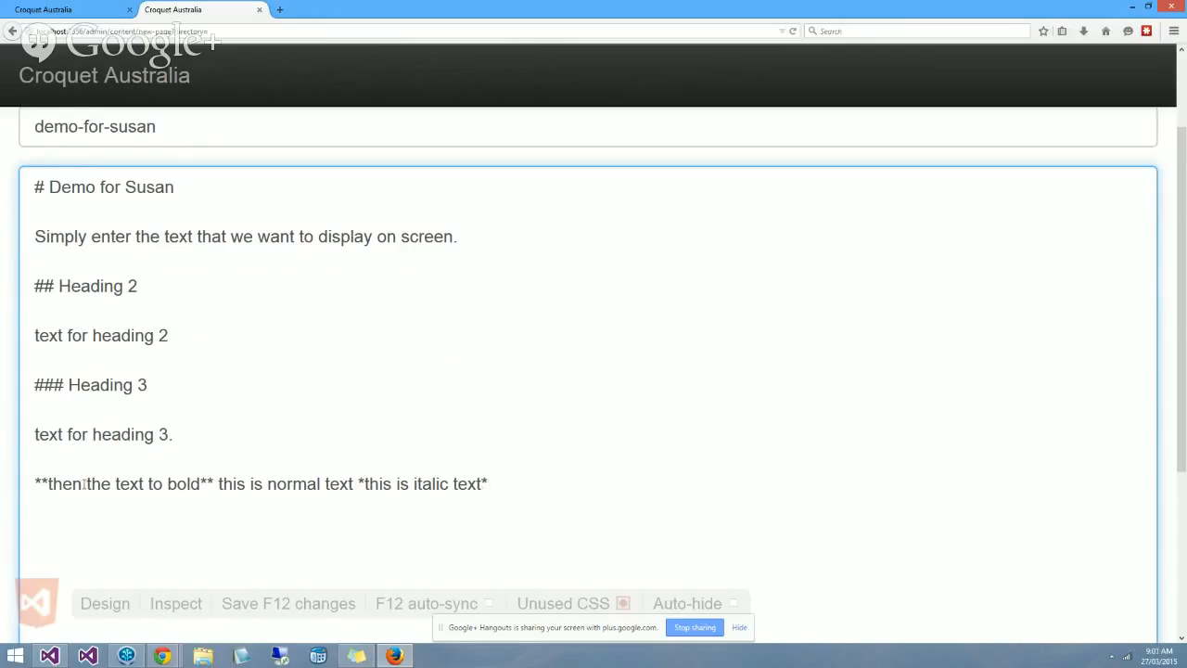
text(-)
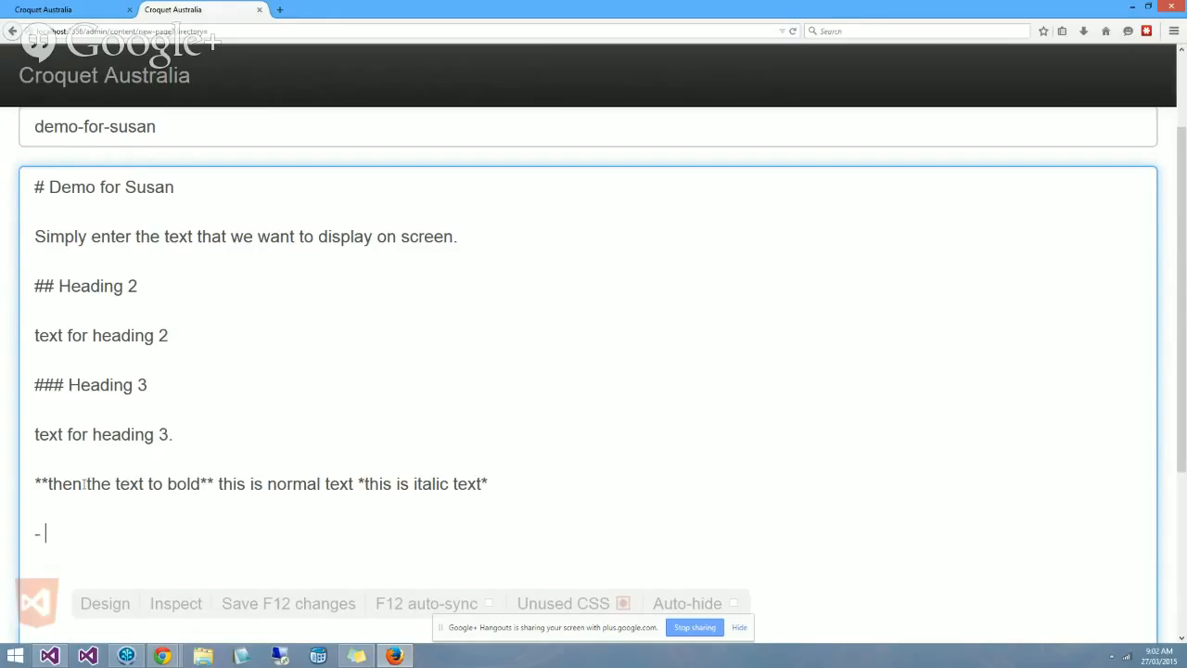
- Type bulleted items 'list item 1' to 'list item 3', then begin a '1.' numbered item
text(list item 1)
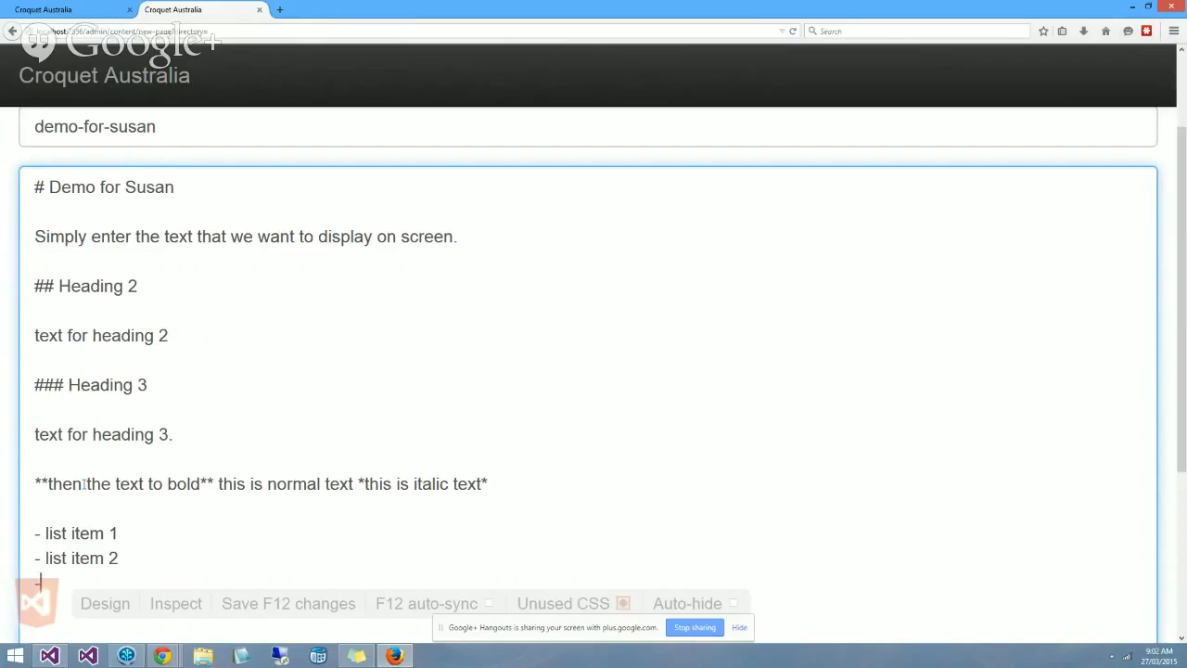
text(- list item 3)
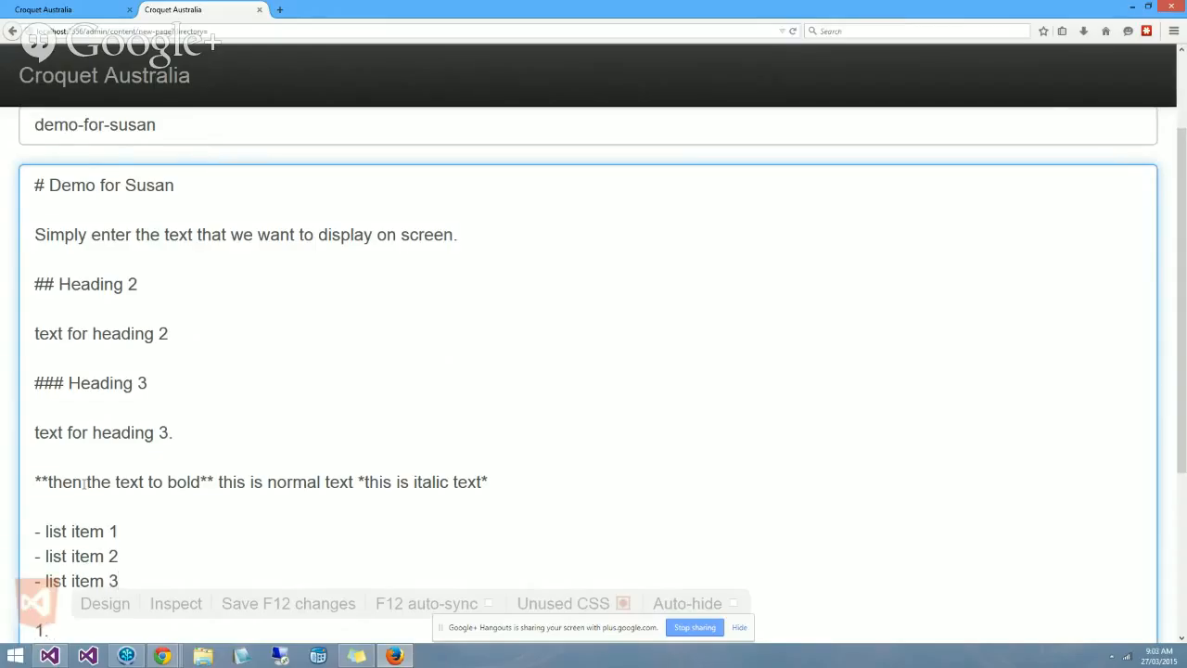
- Finish the numbered list with 'item 2.' and scroll down the draft
text(numbered item 1)
text(2. n)
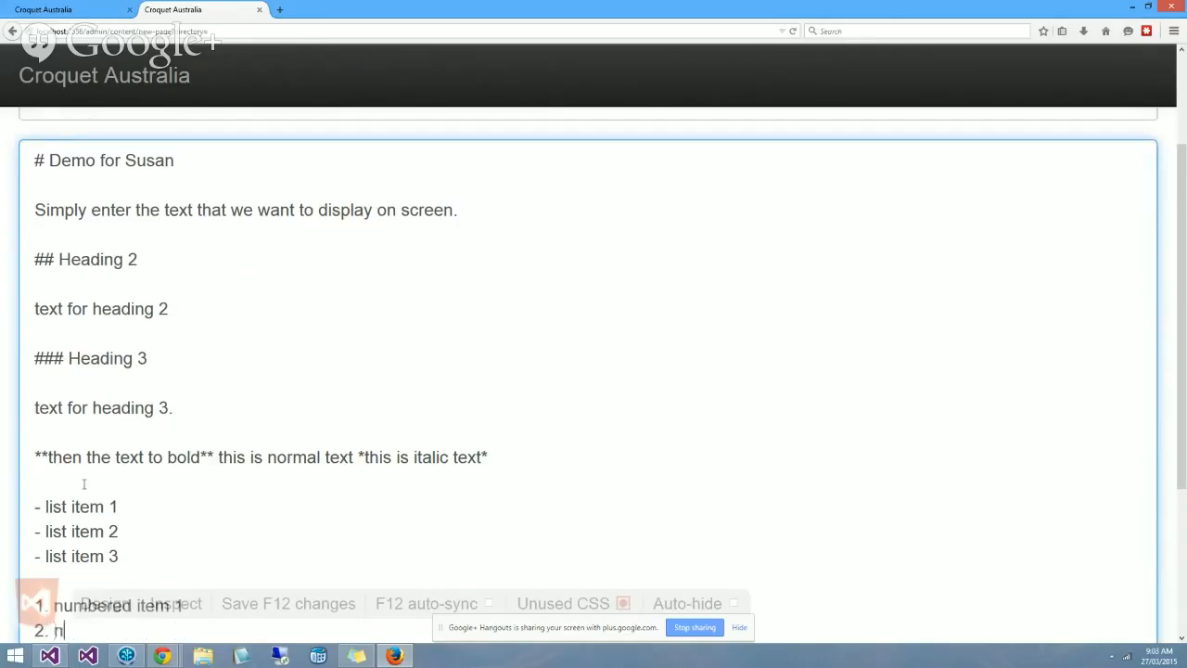
text(umbered)
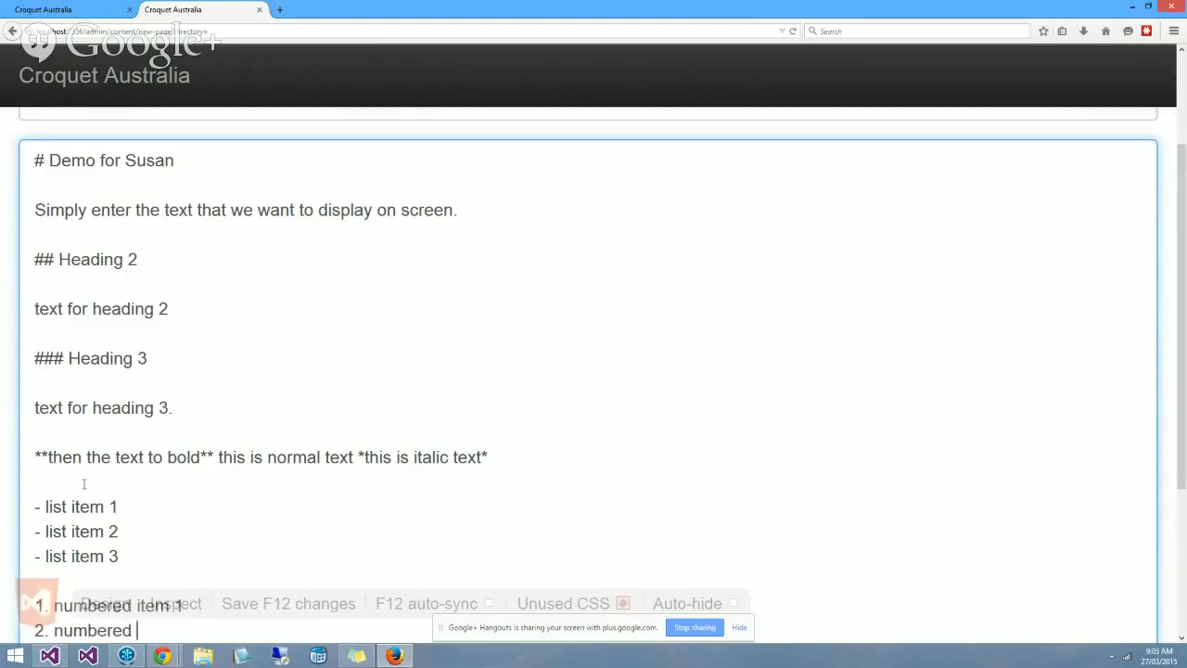
text(item 2.)
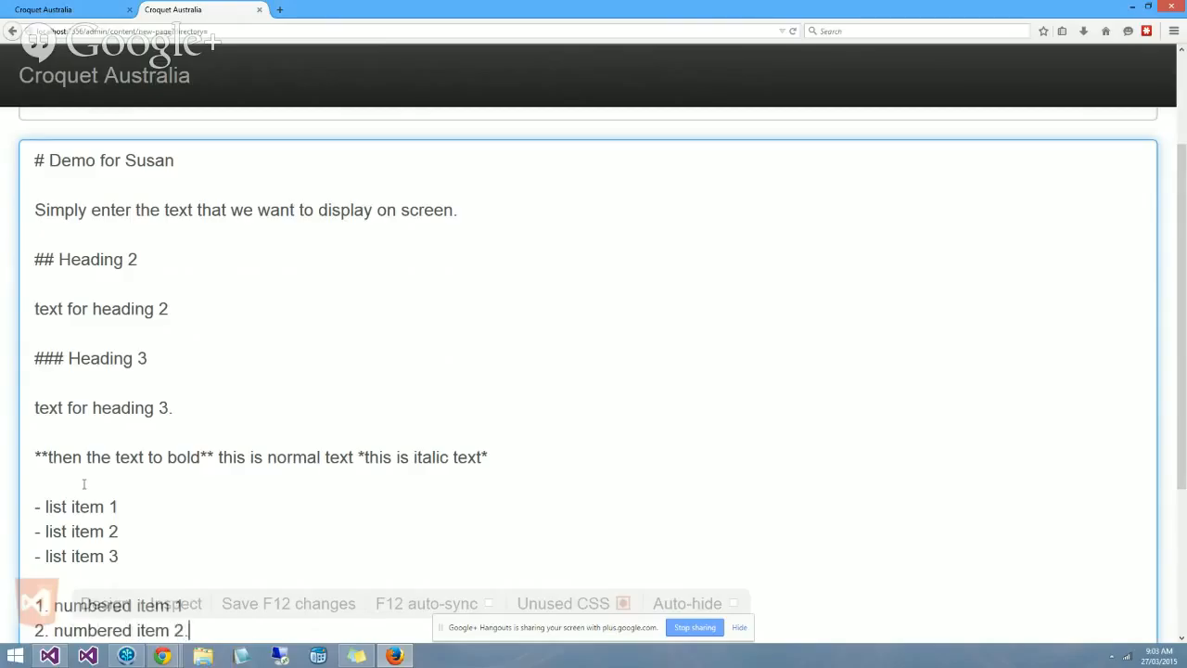
scroll(down, 3)
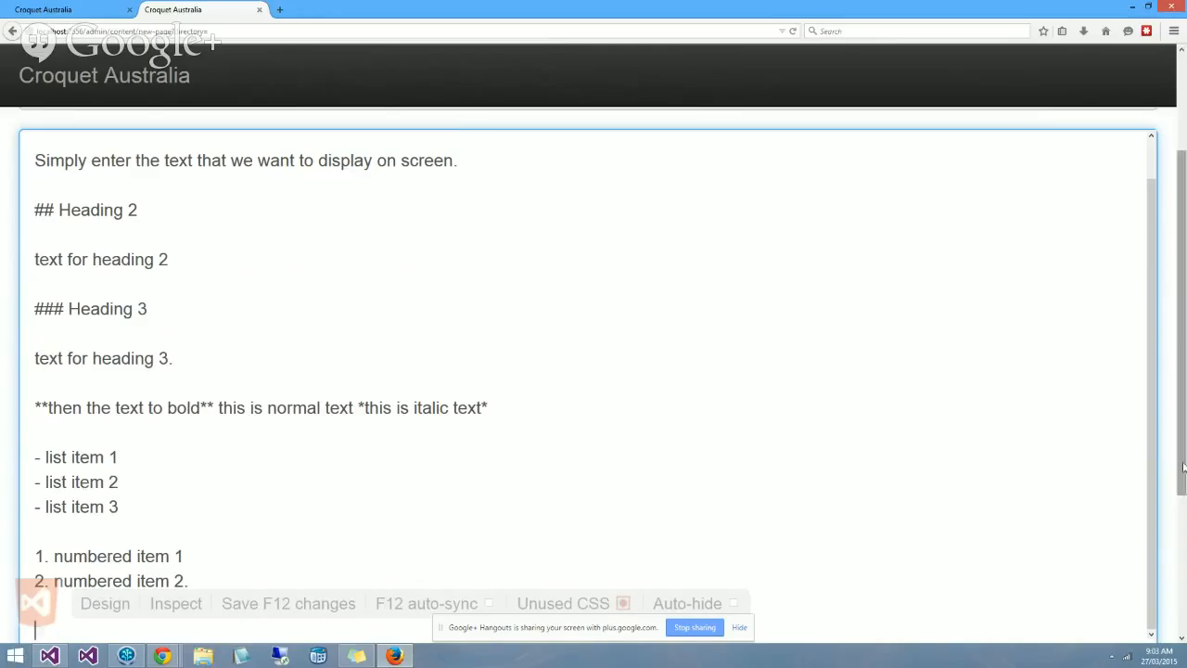
scroll(down, 3)
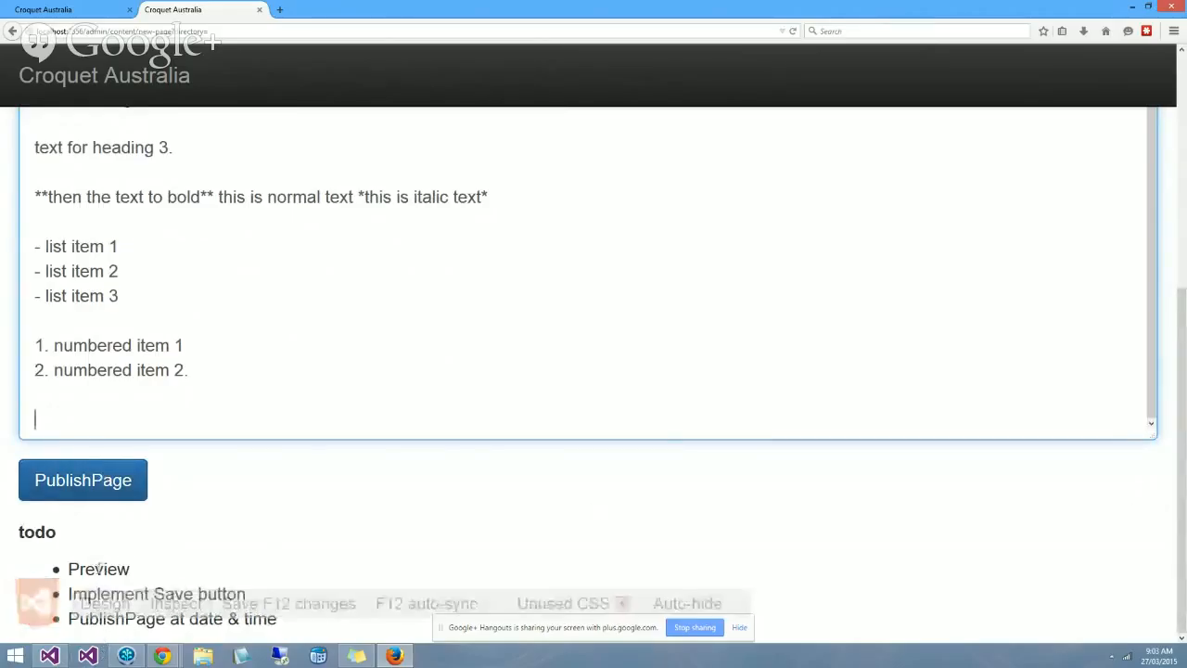
mouse_move(115, 515)
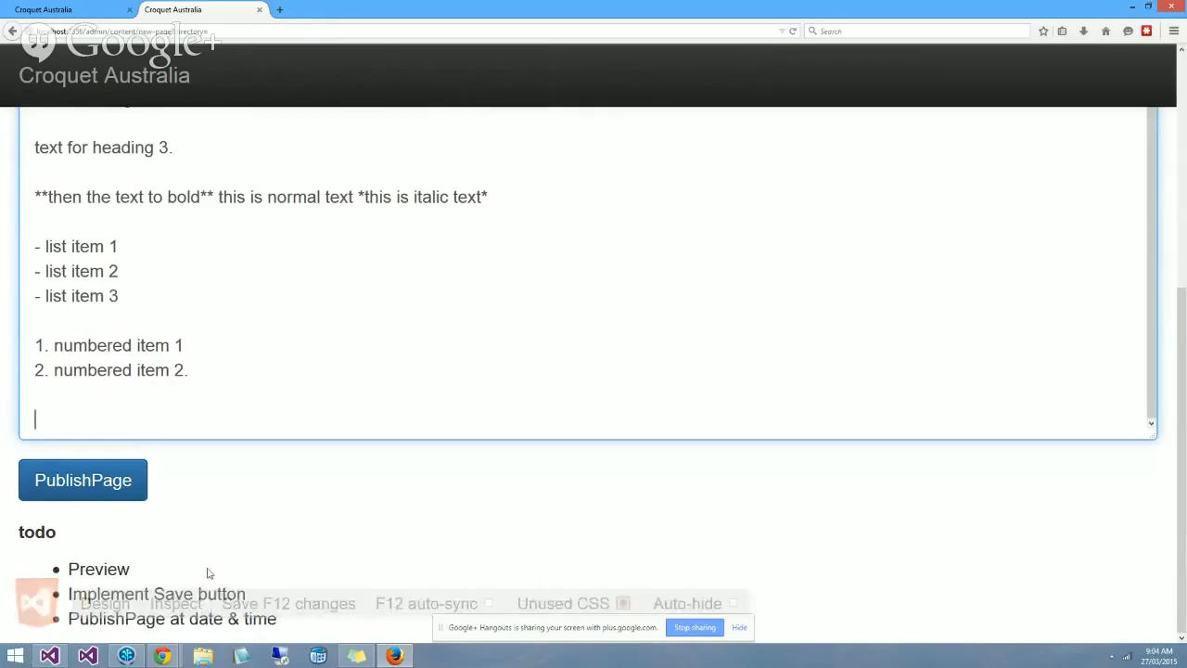
mouse_move(175, 573)
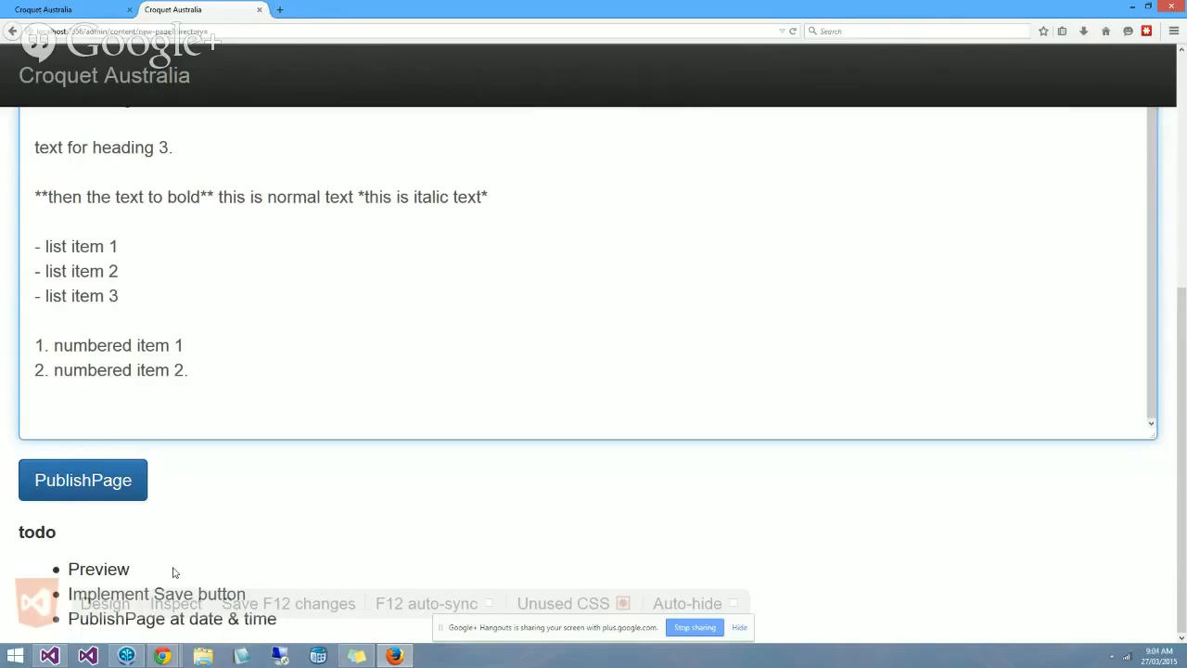
click(37, 418)
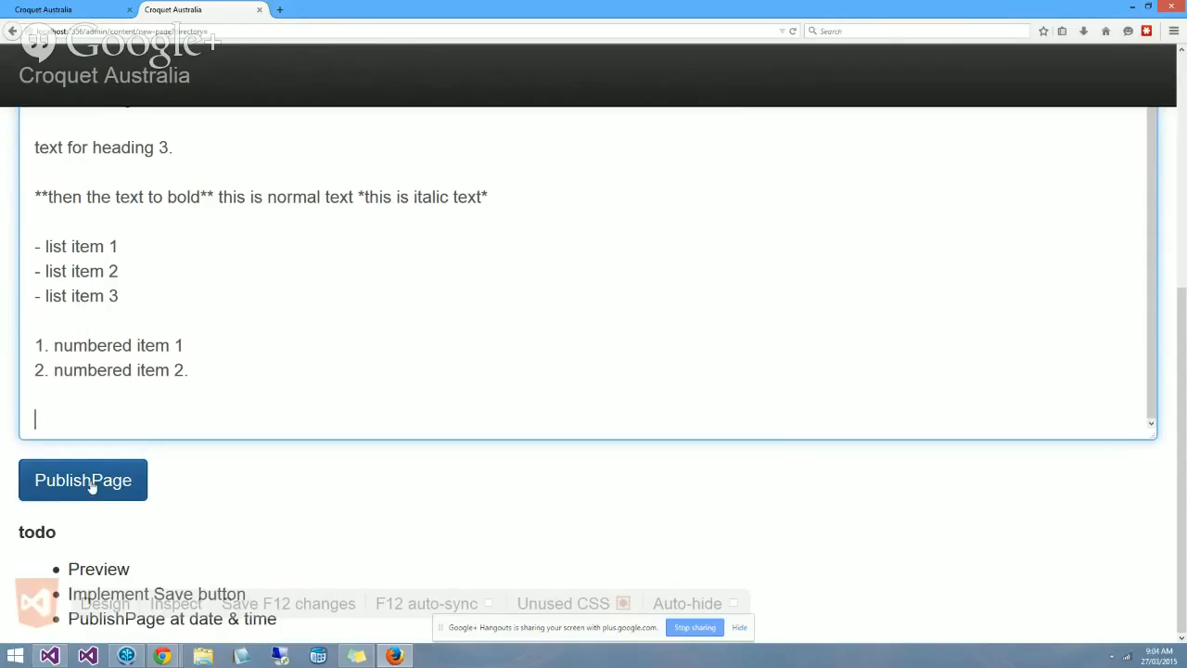
- Publish the demo page with the PublishPage button
click(83, 480)
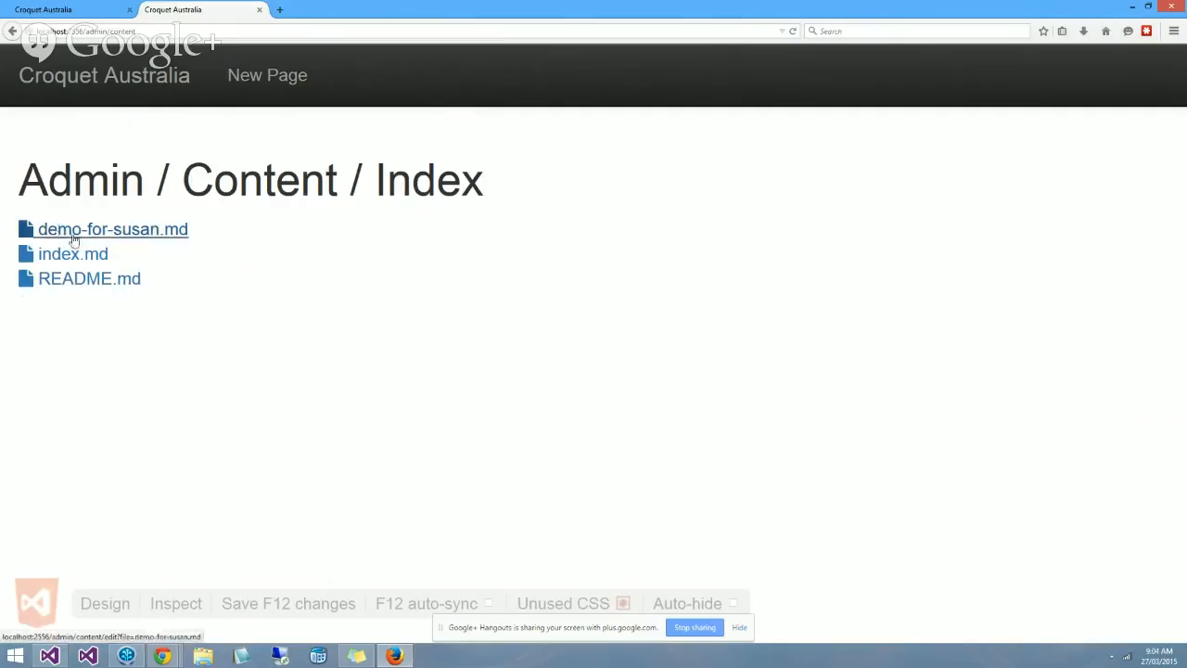
mouse_move(246, 230)
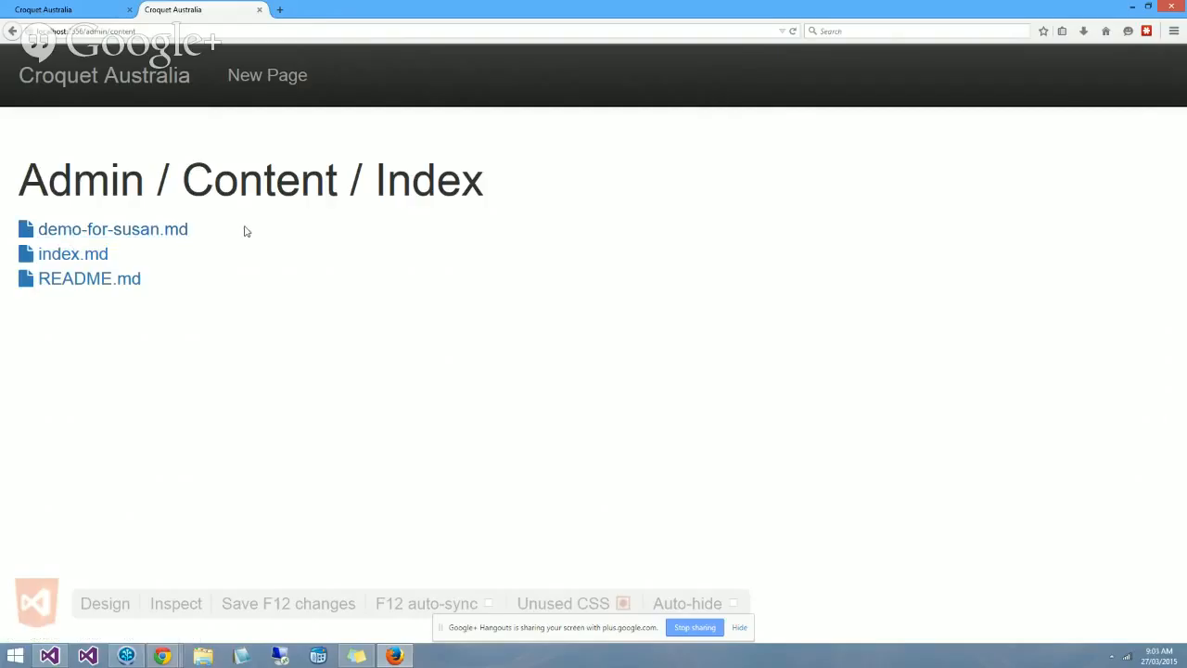
mouse_move(79, 229)
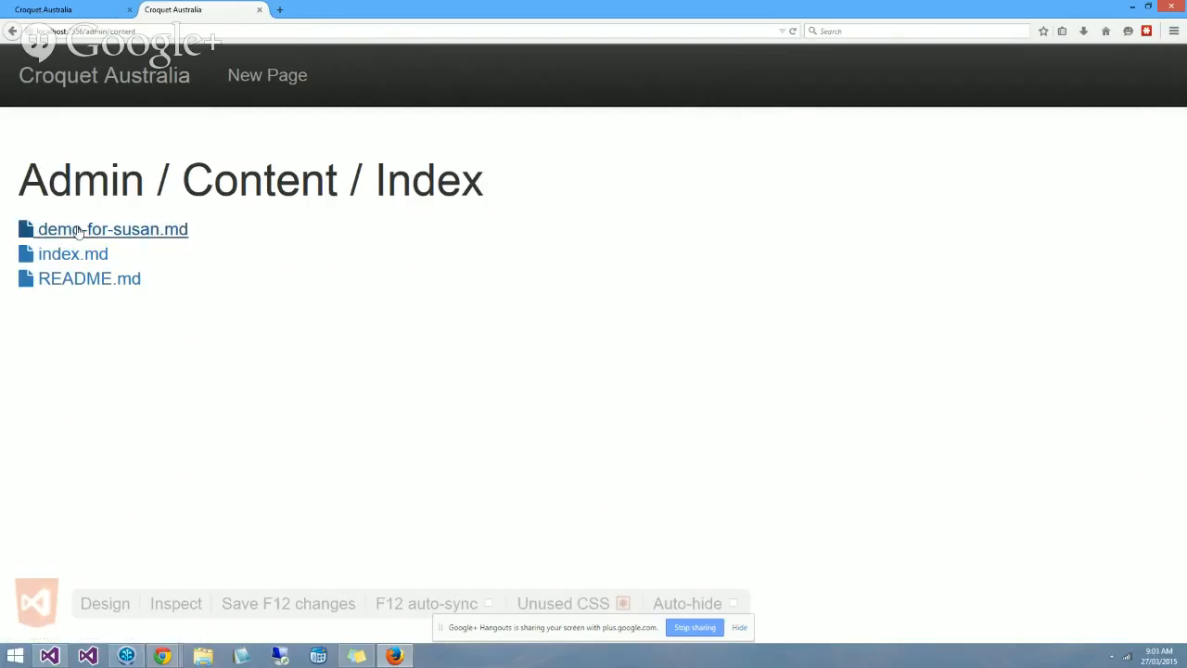
mouse_move(78, 418)
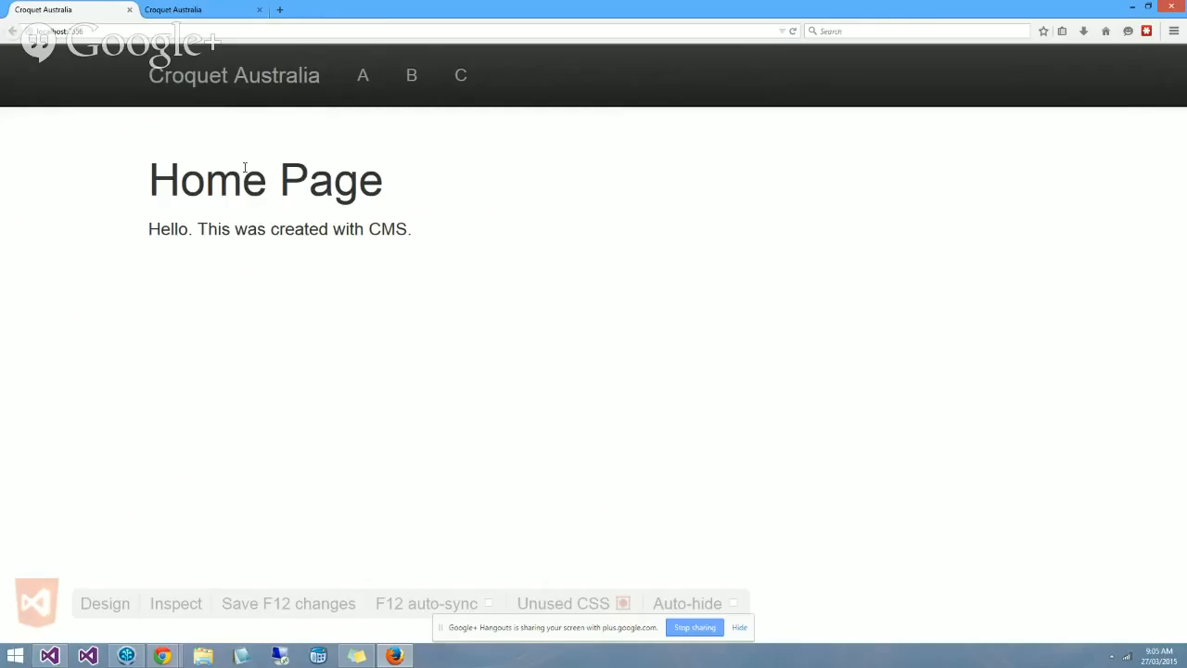
mouse_move(178, 139)
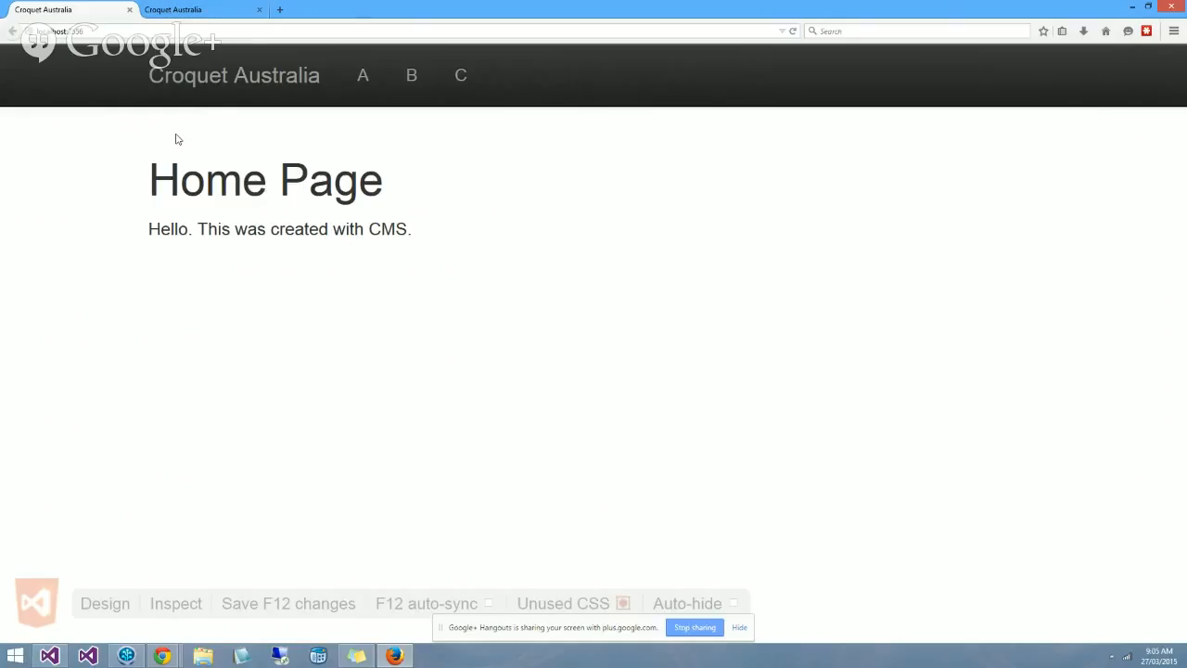
mouse_move(173, 127)
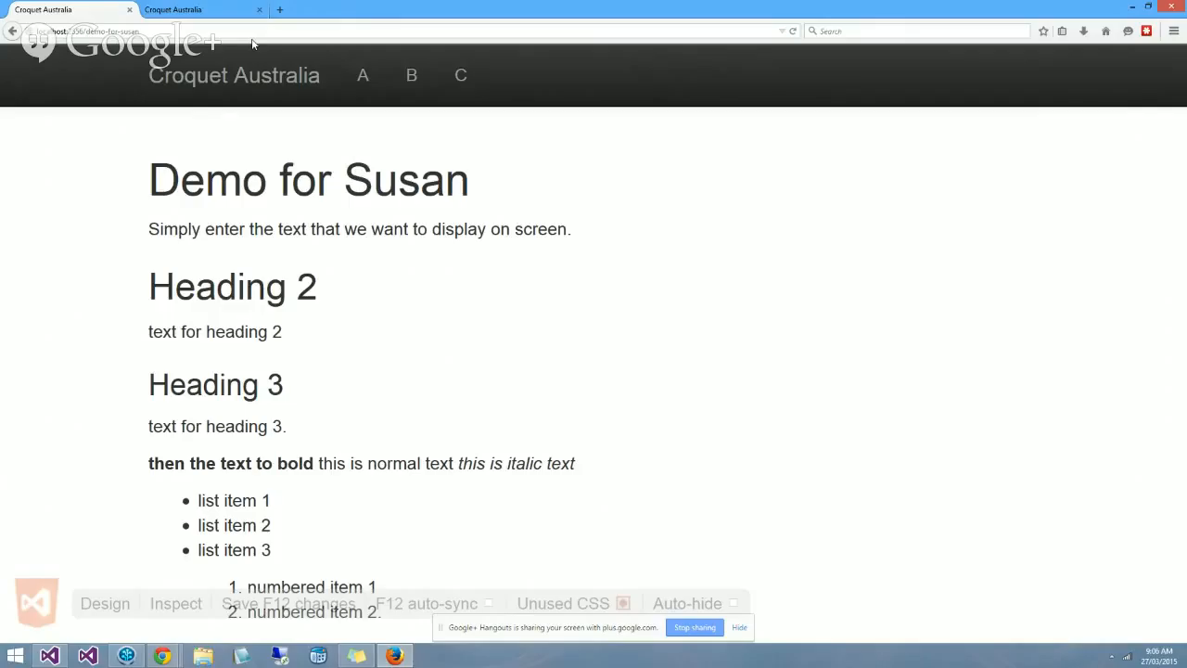
mouse_move(406, 250)
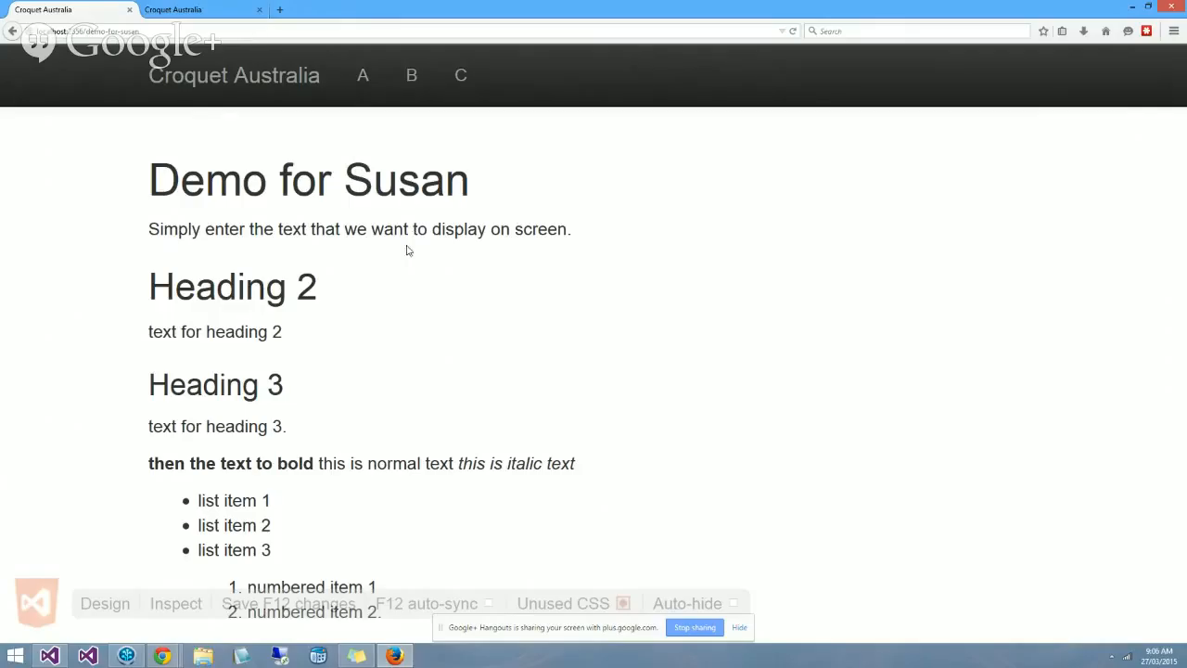
mouse_move(198, 317)
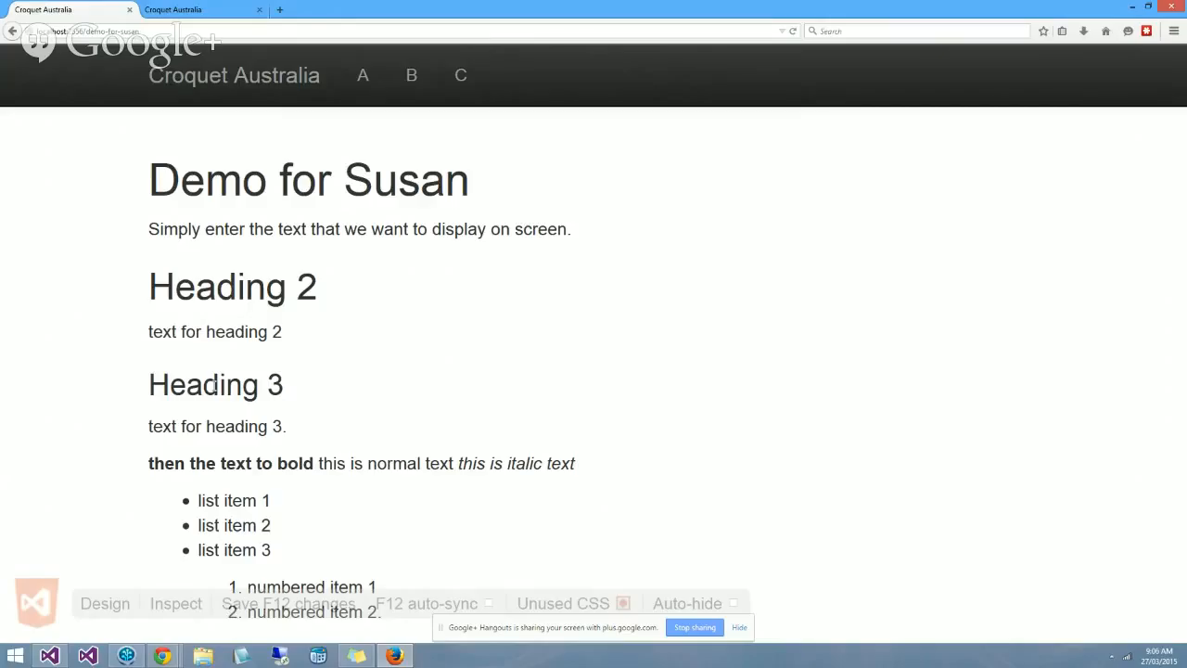
mouse_move(175, 219)
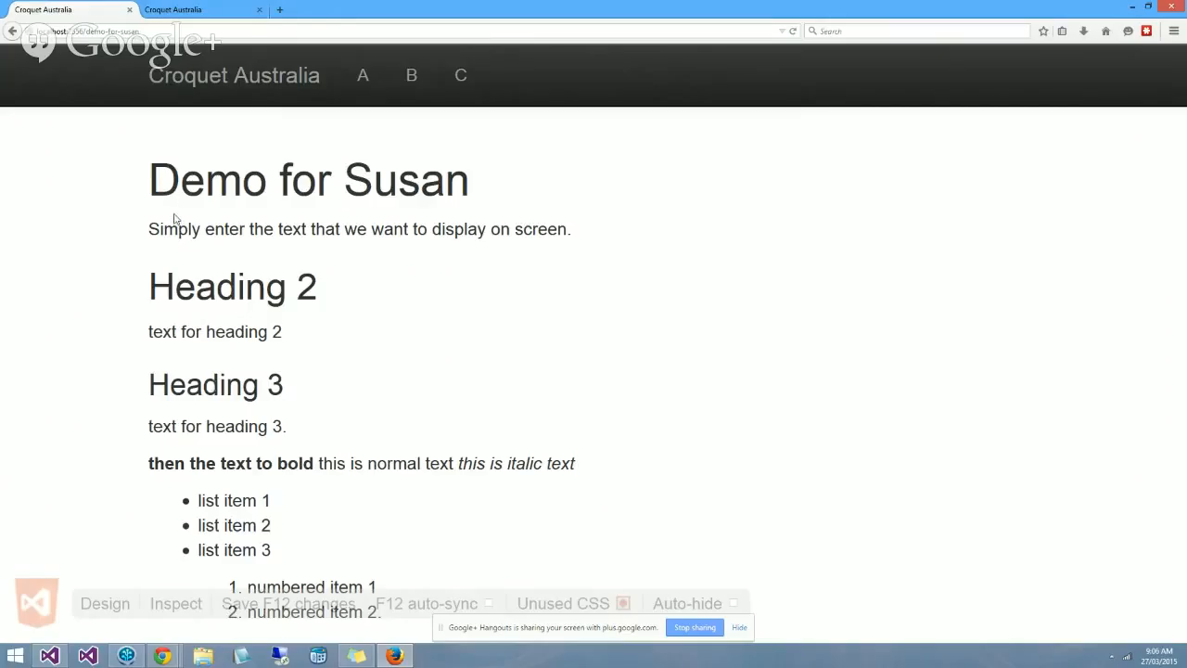
mouse_move(285, 223)
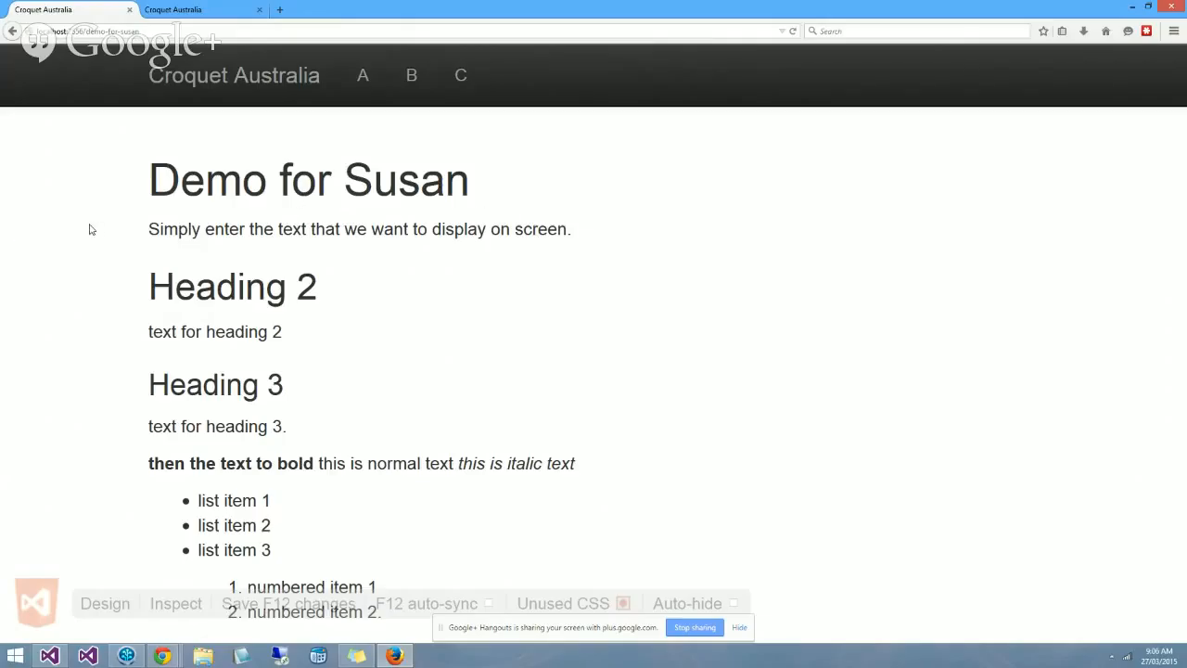
mouse_move(150, 296)
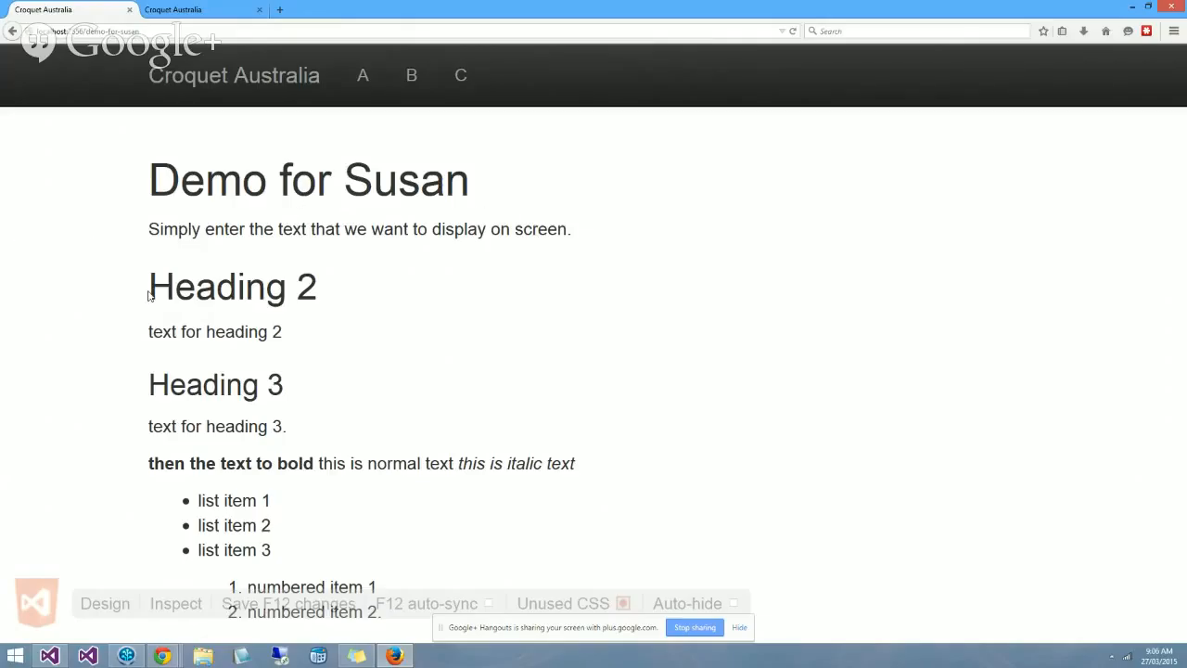
mouse_move(196, 217)
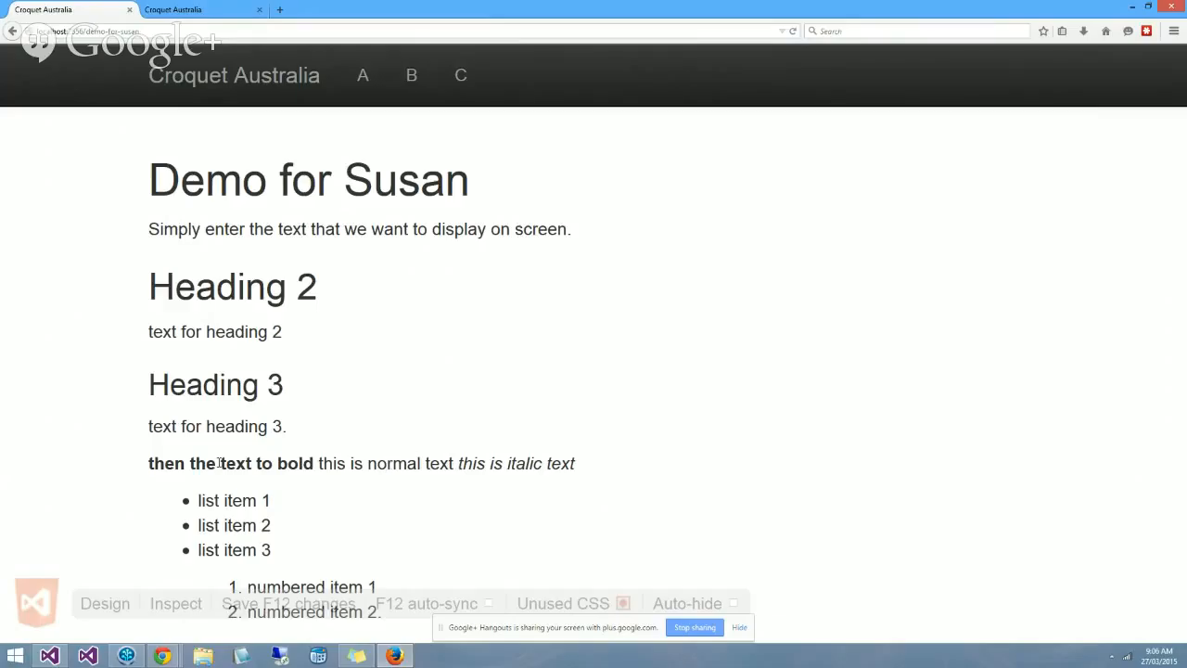
- On the live demo-for-susan page, select a bold word and highlight 'this is italic text'
double_click(157, 462)
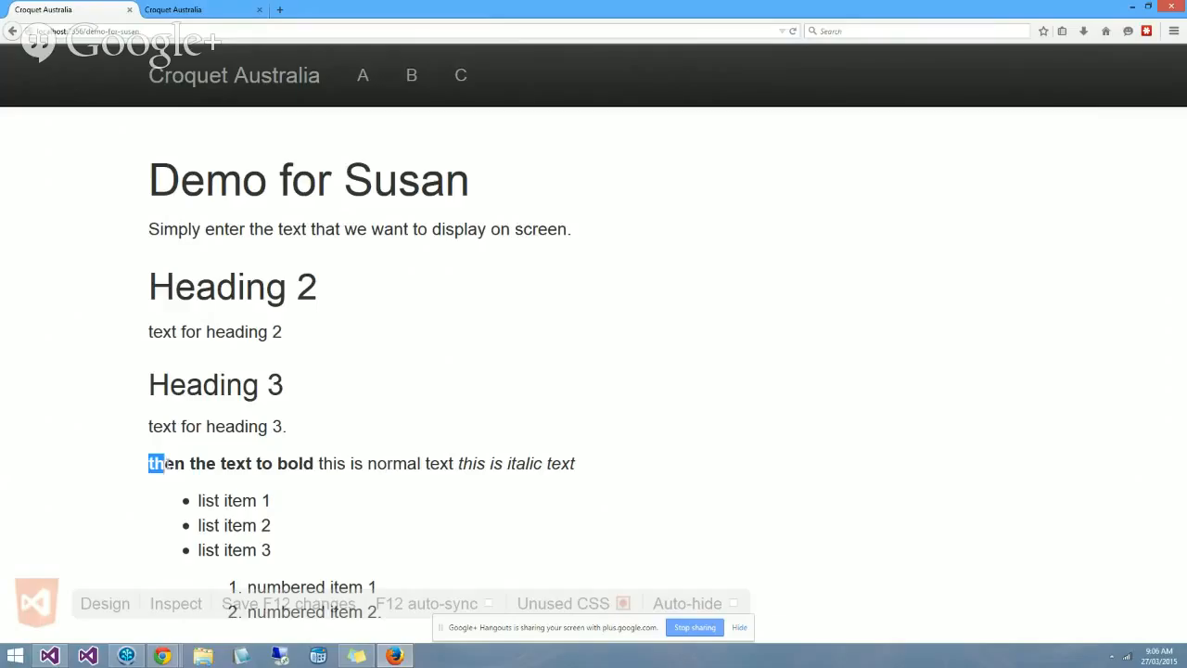
drag(149, 463, 314, 463)
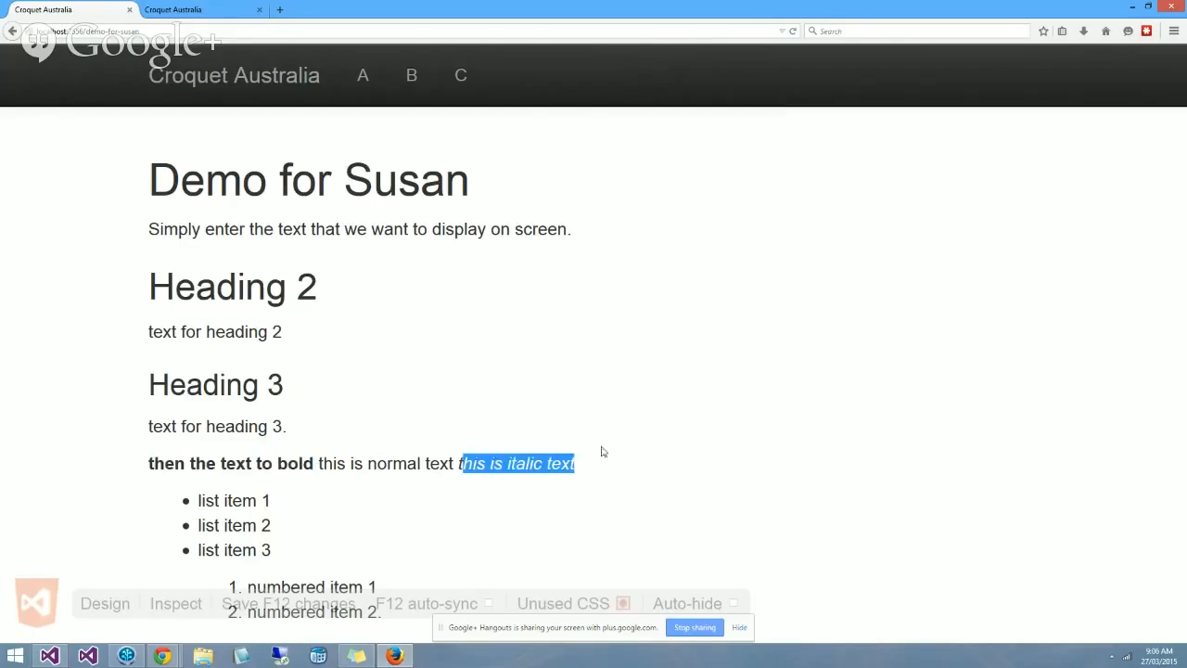
mouse_move(535, 503)
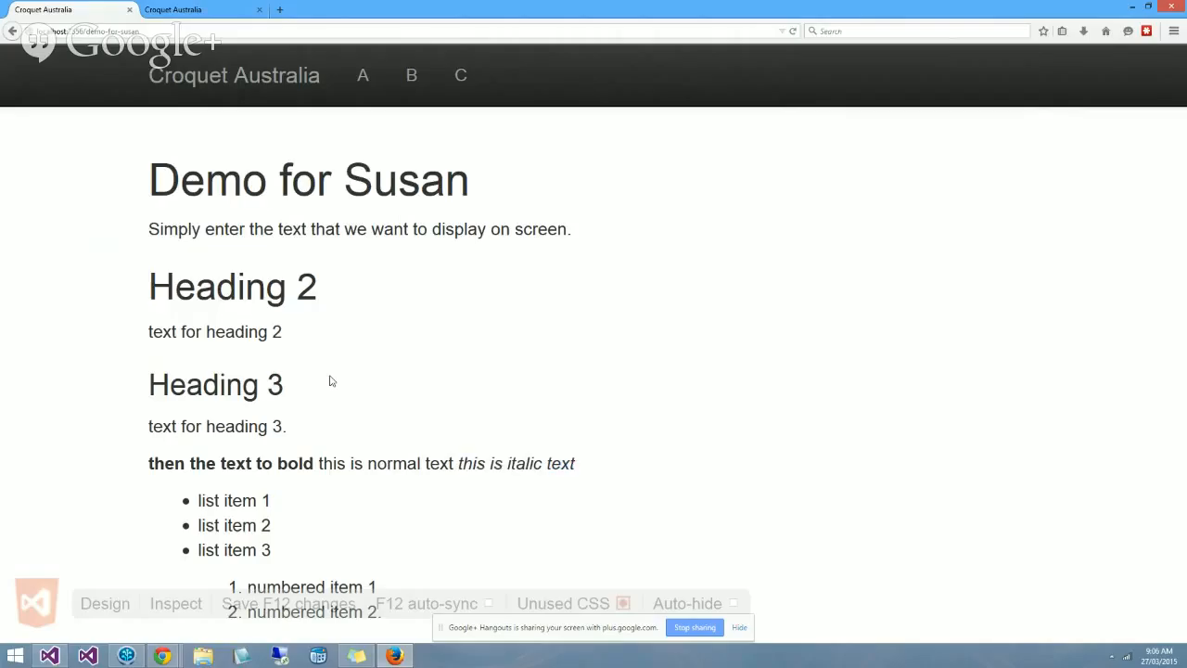
mouse_move(128, 518)
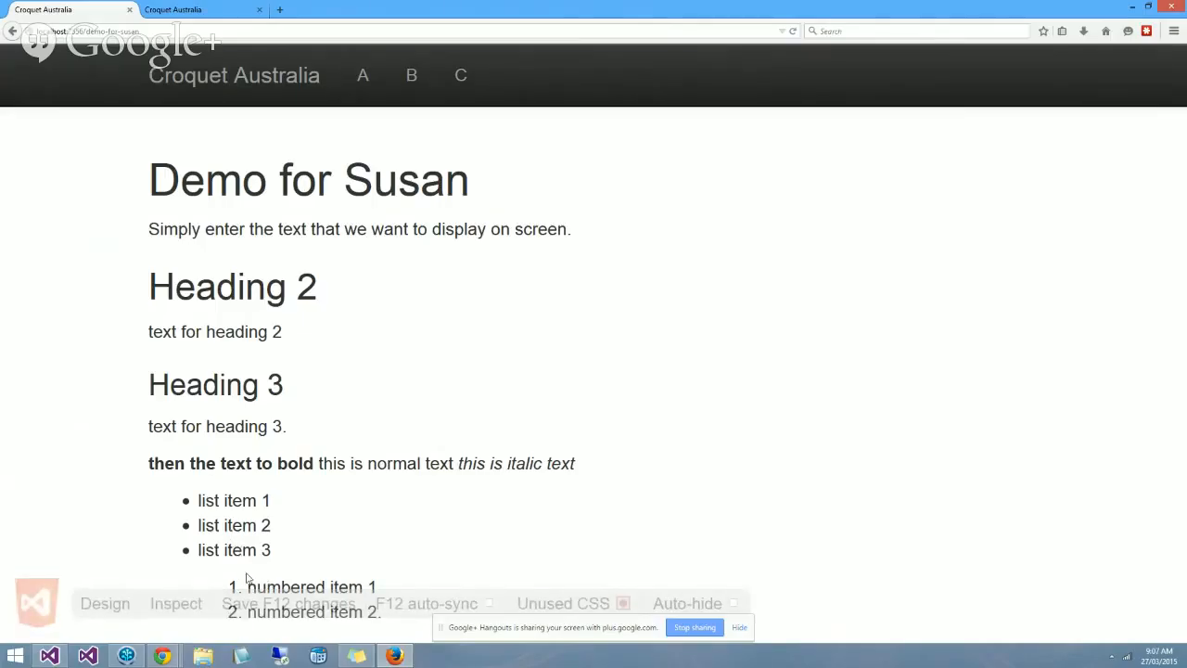
mouse_move(235, 492)
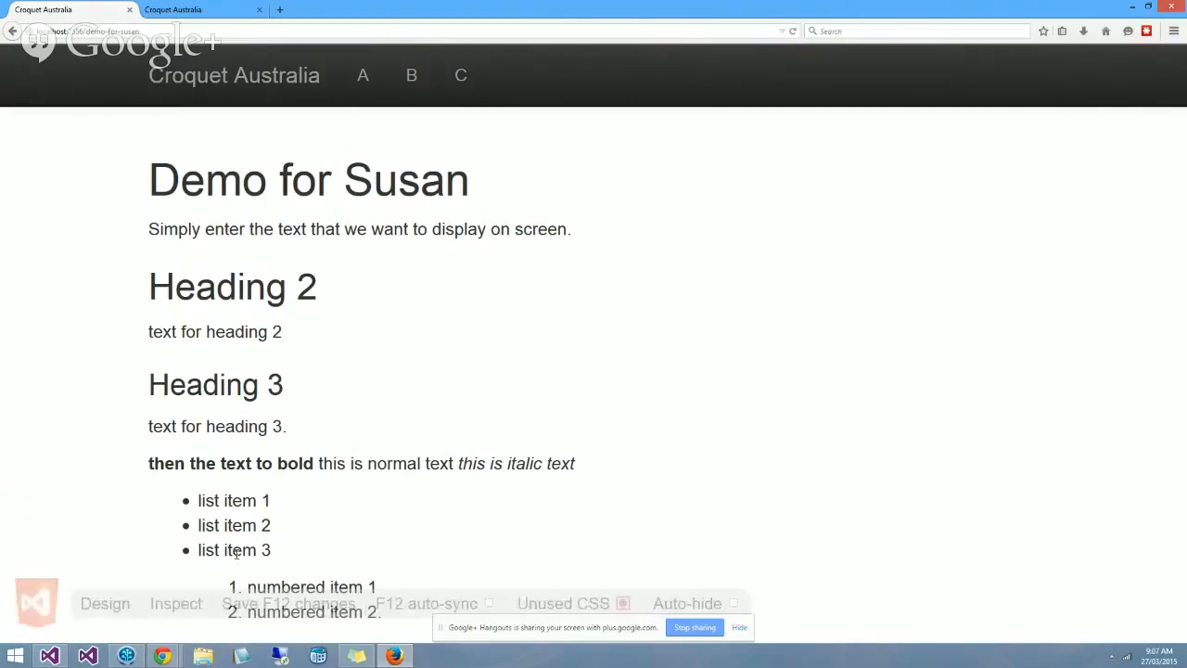
mouse_move(404, 255)
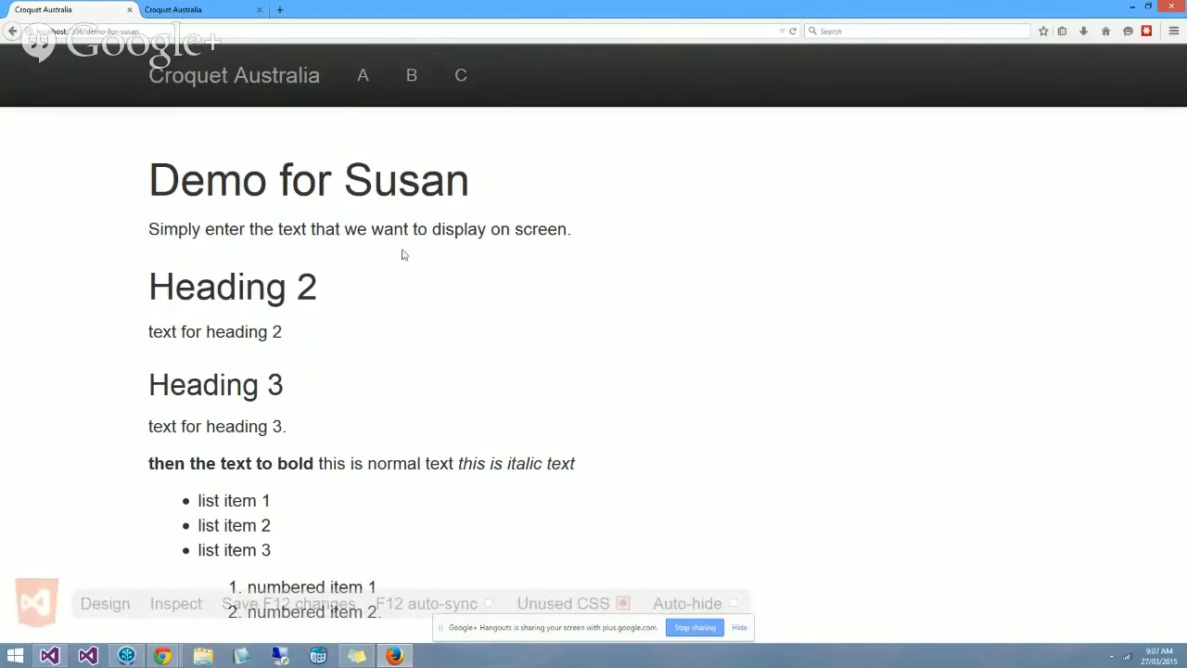